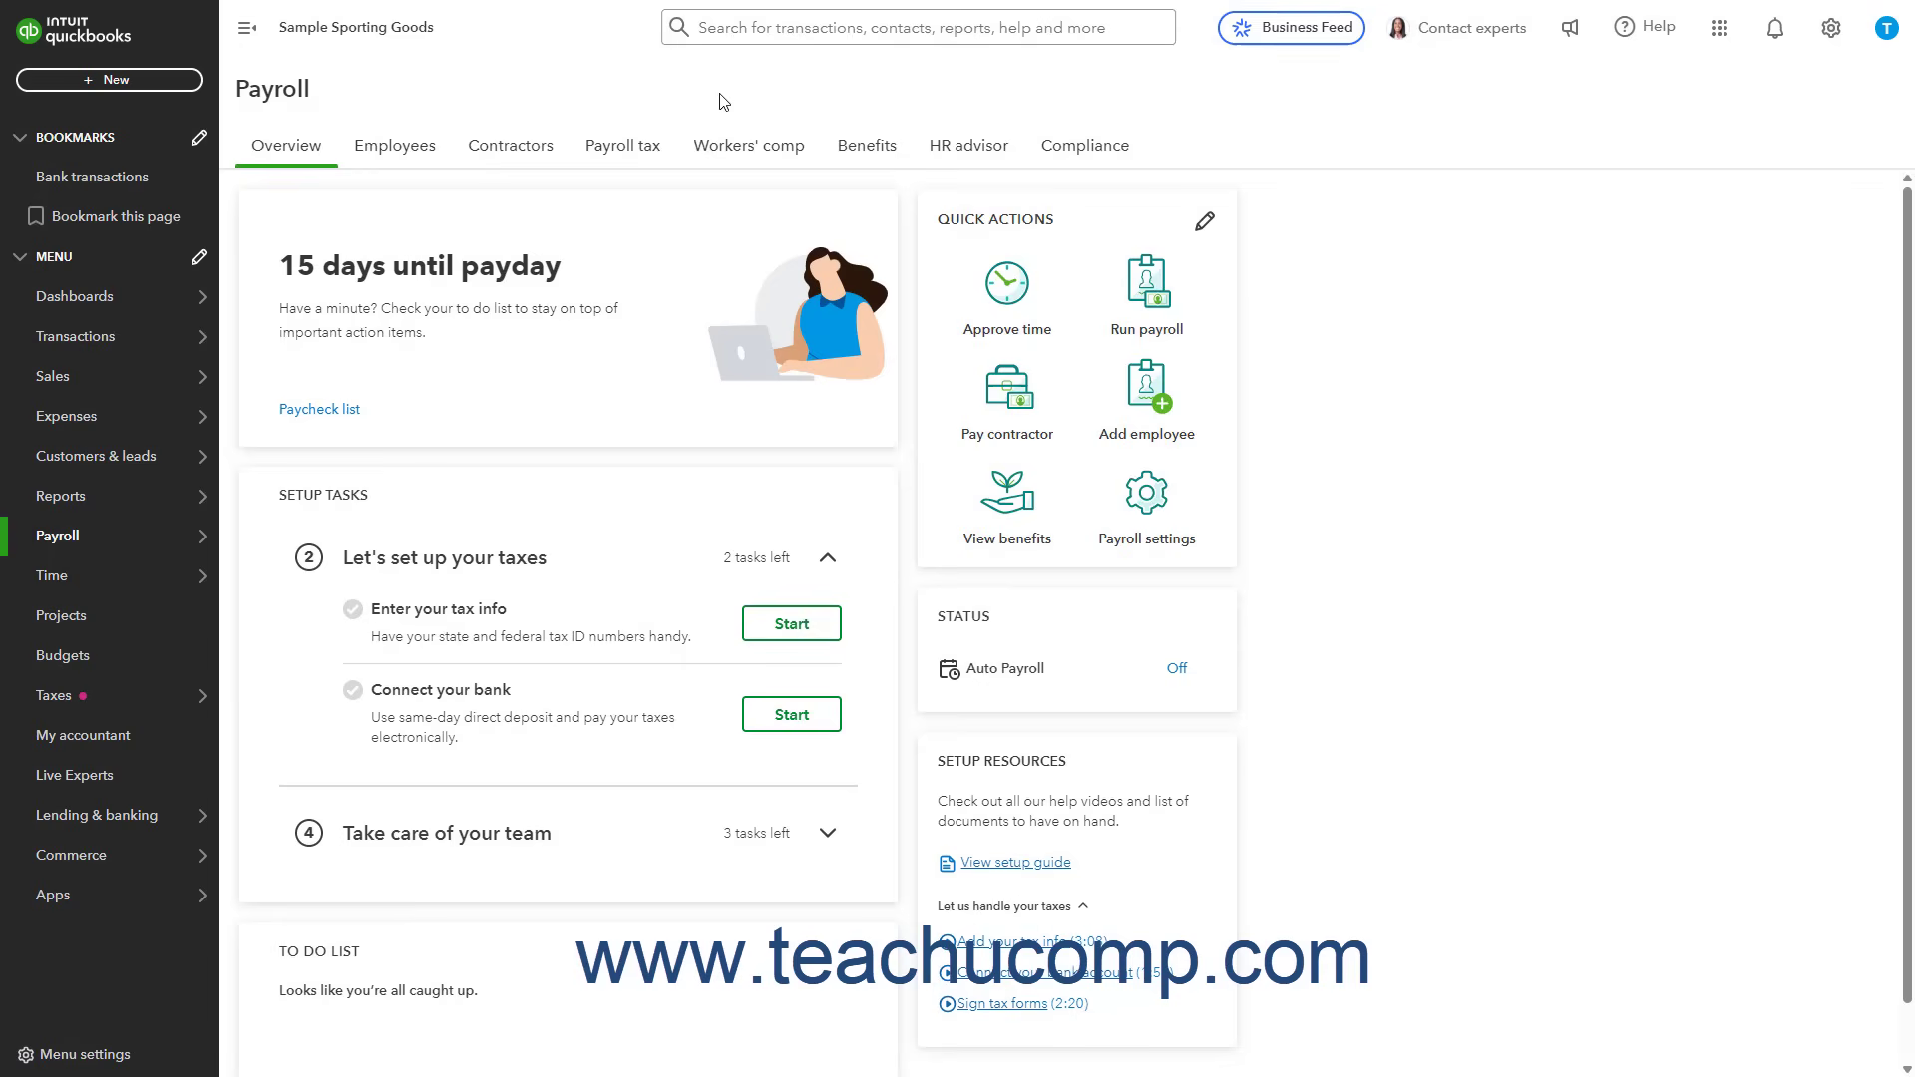
mouse_move(699, 115)
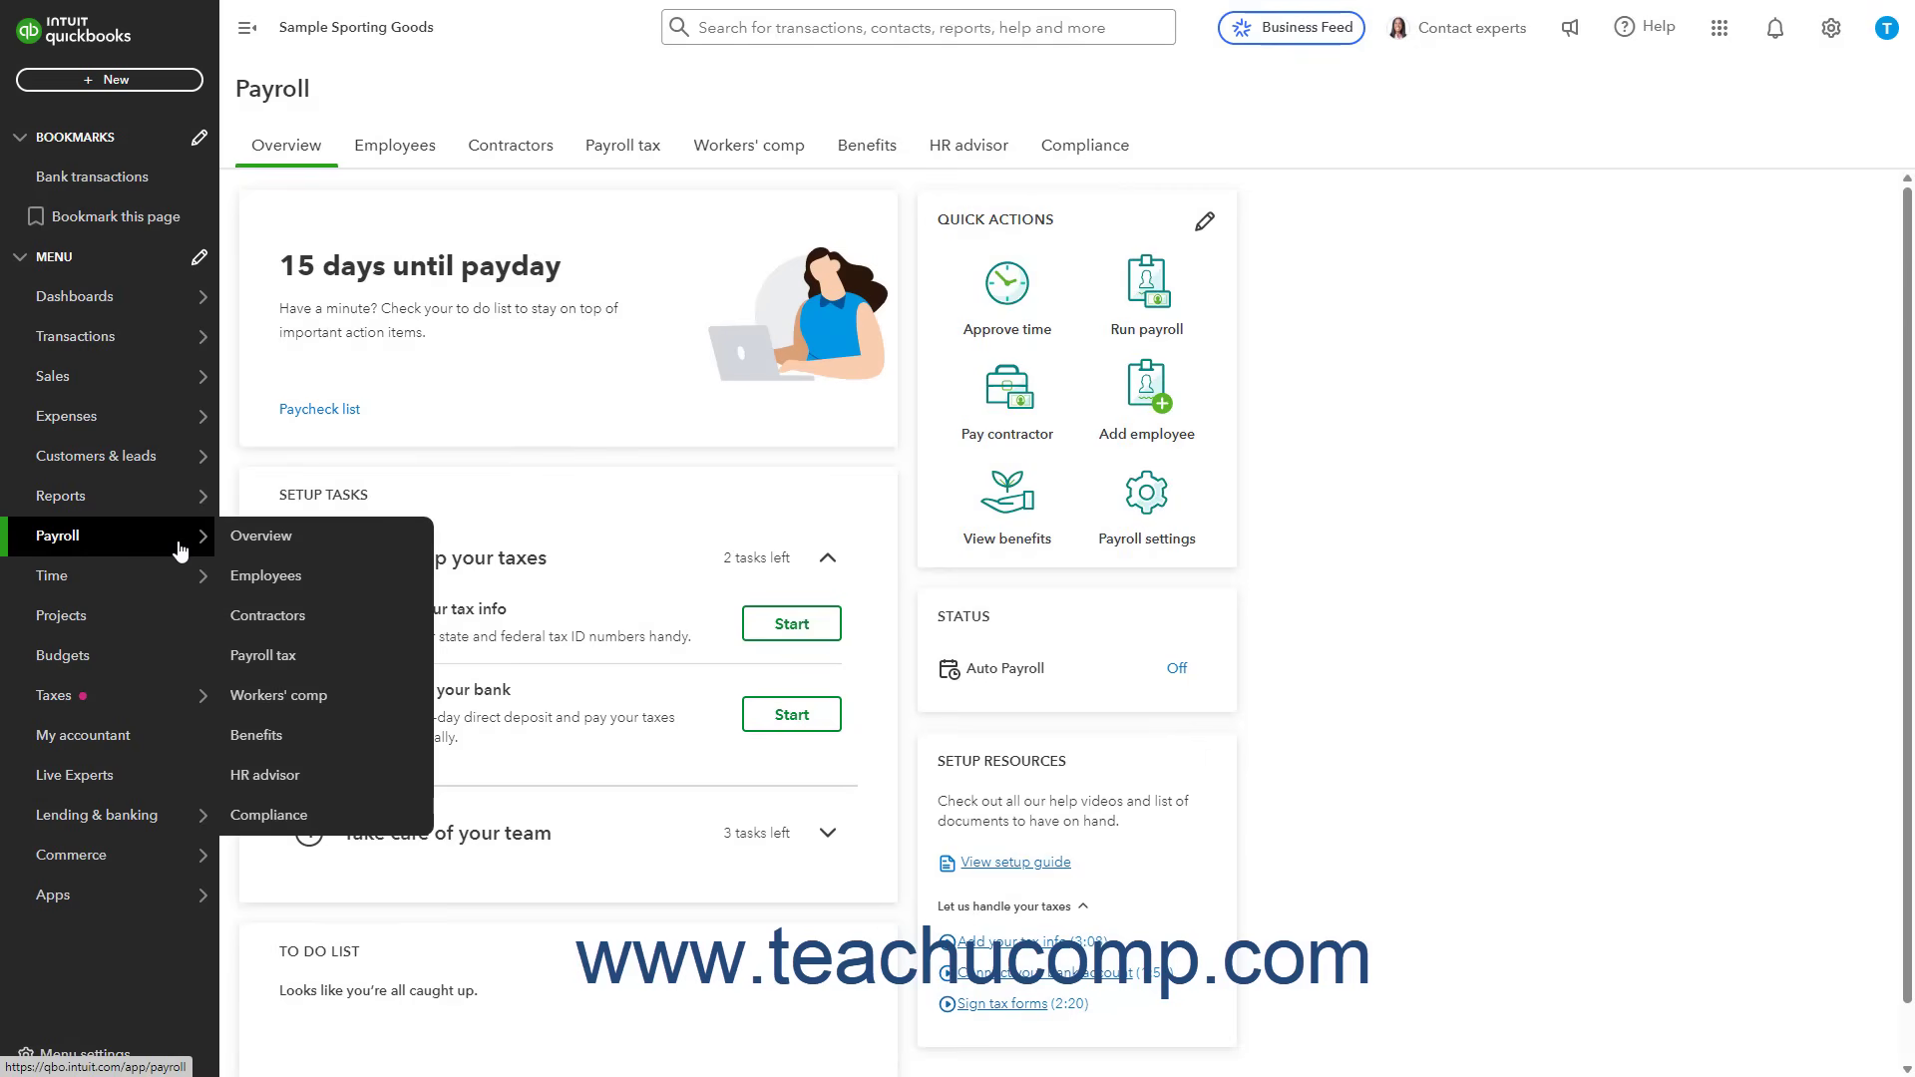
mouse_move(283, 578)
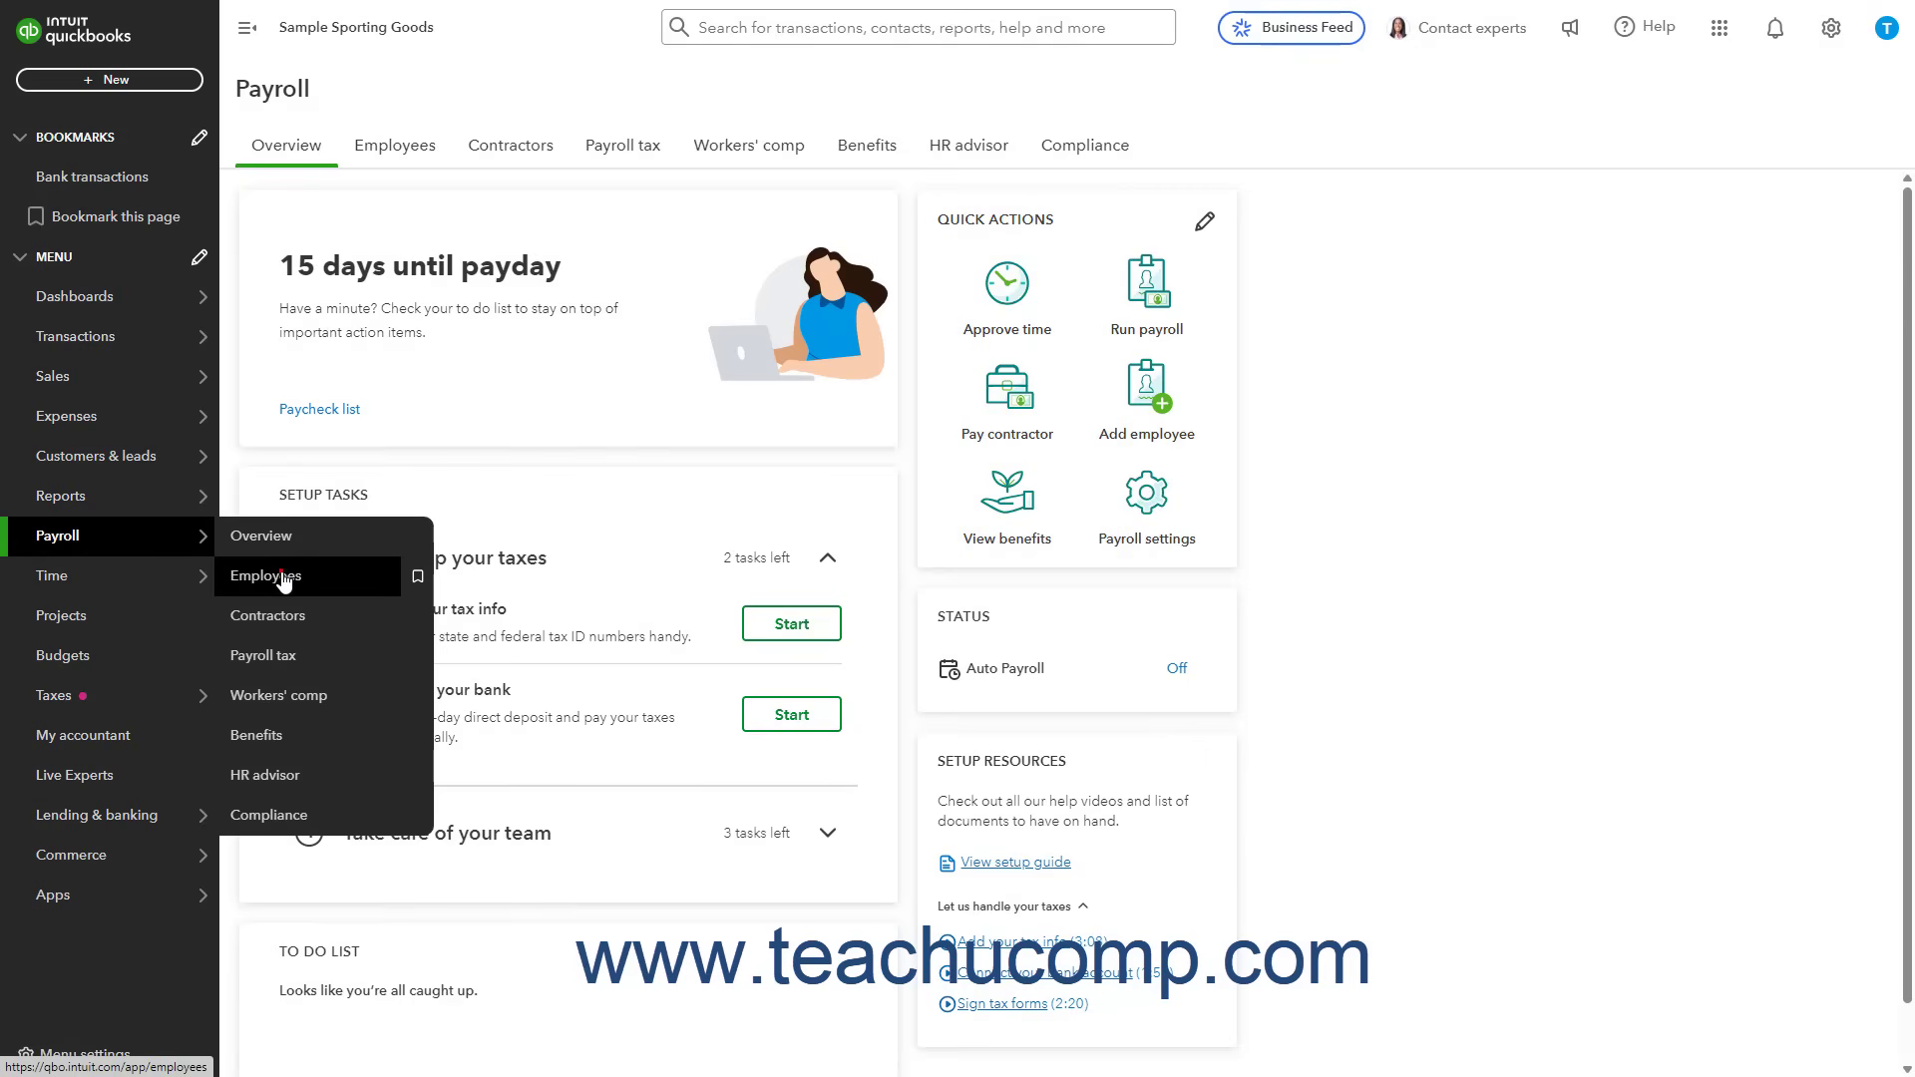
left_click(266, 575)
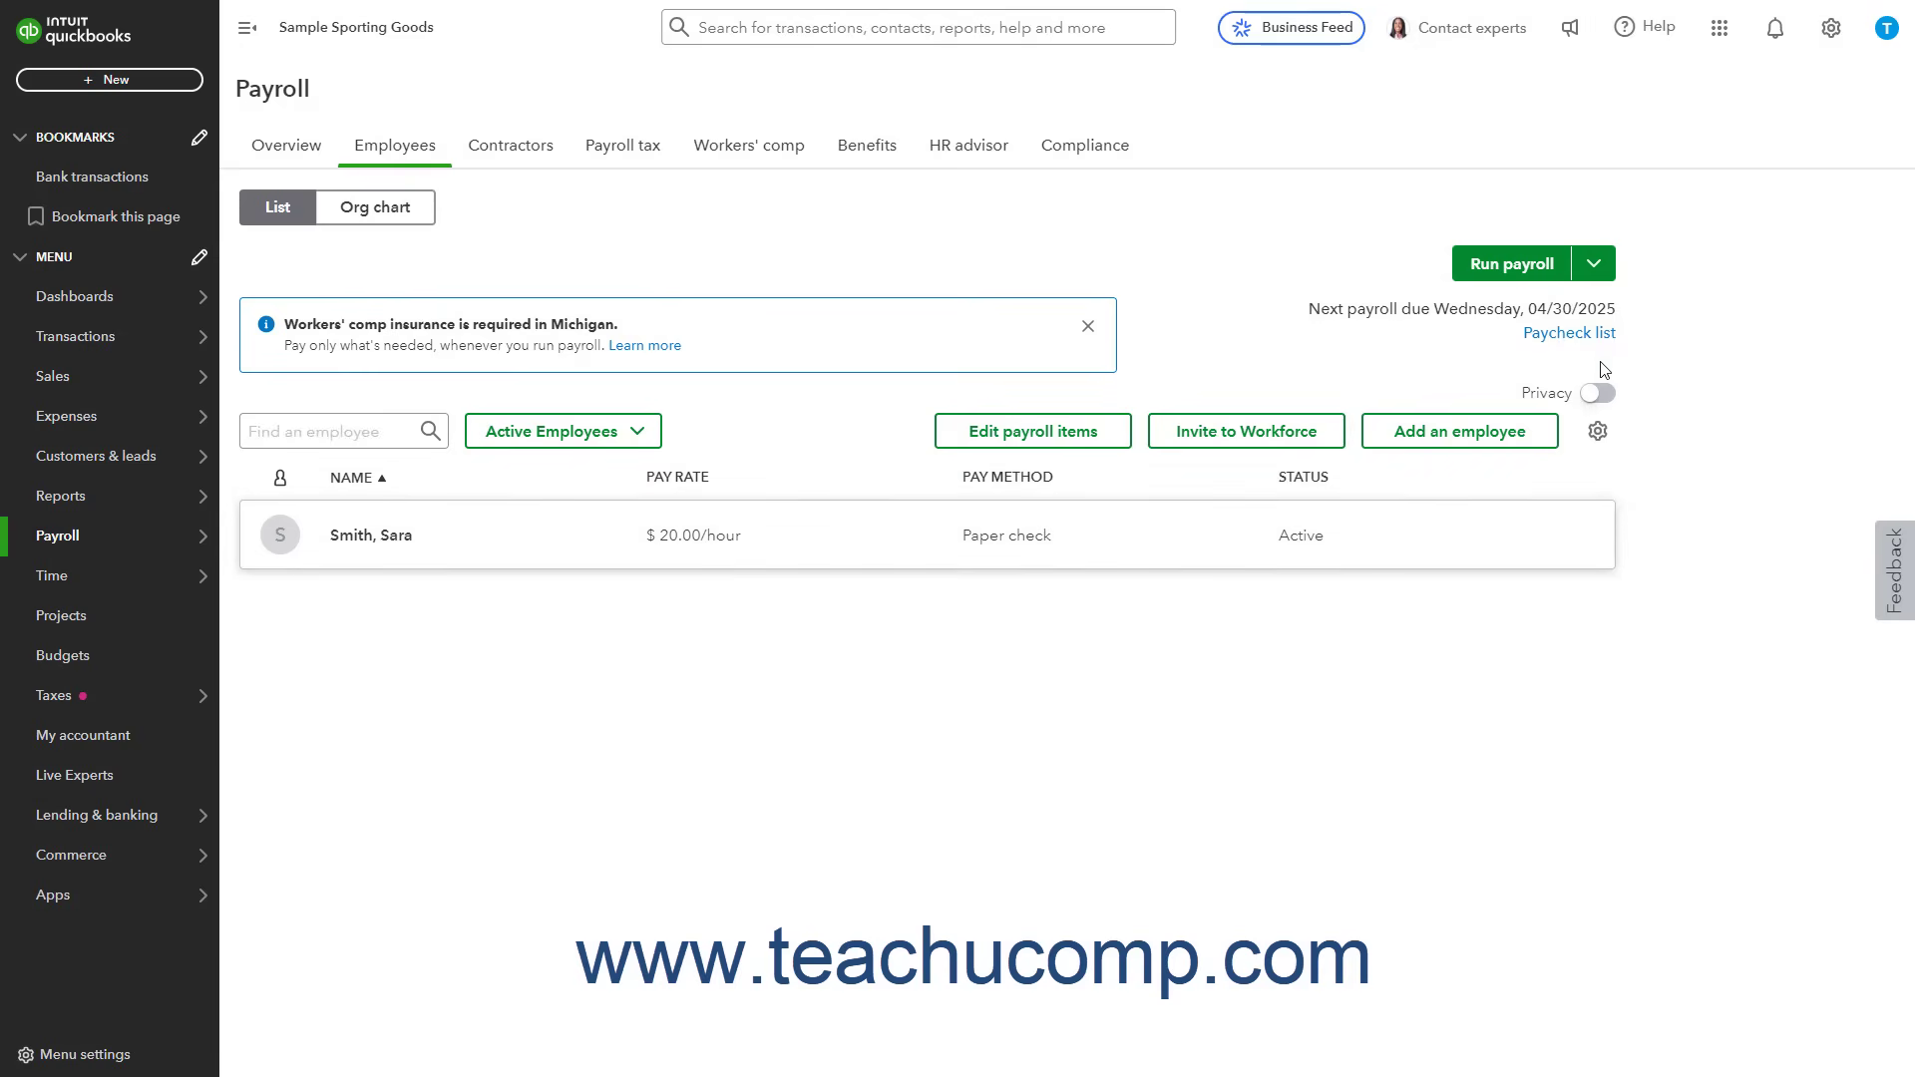
mouse_move(1568, 333)
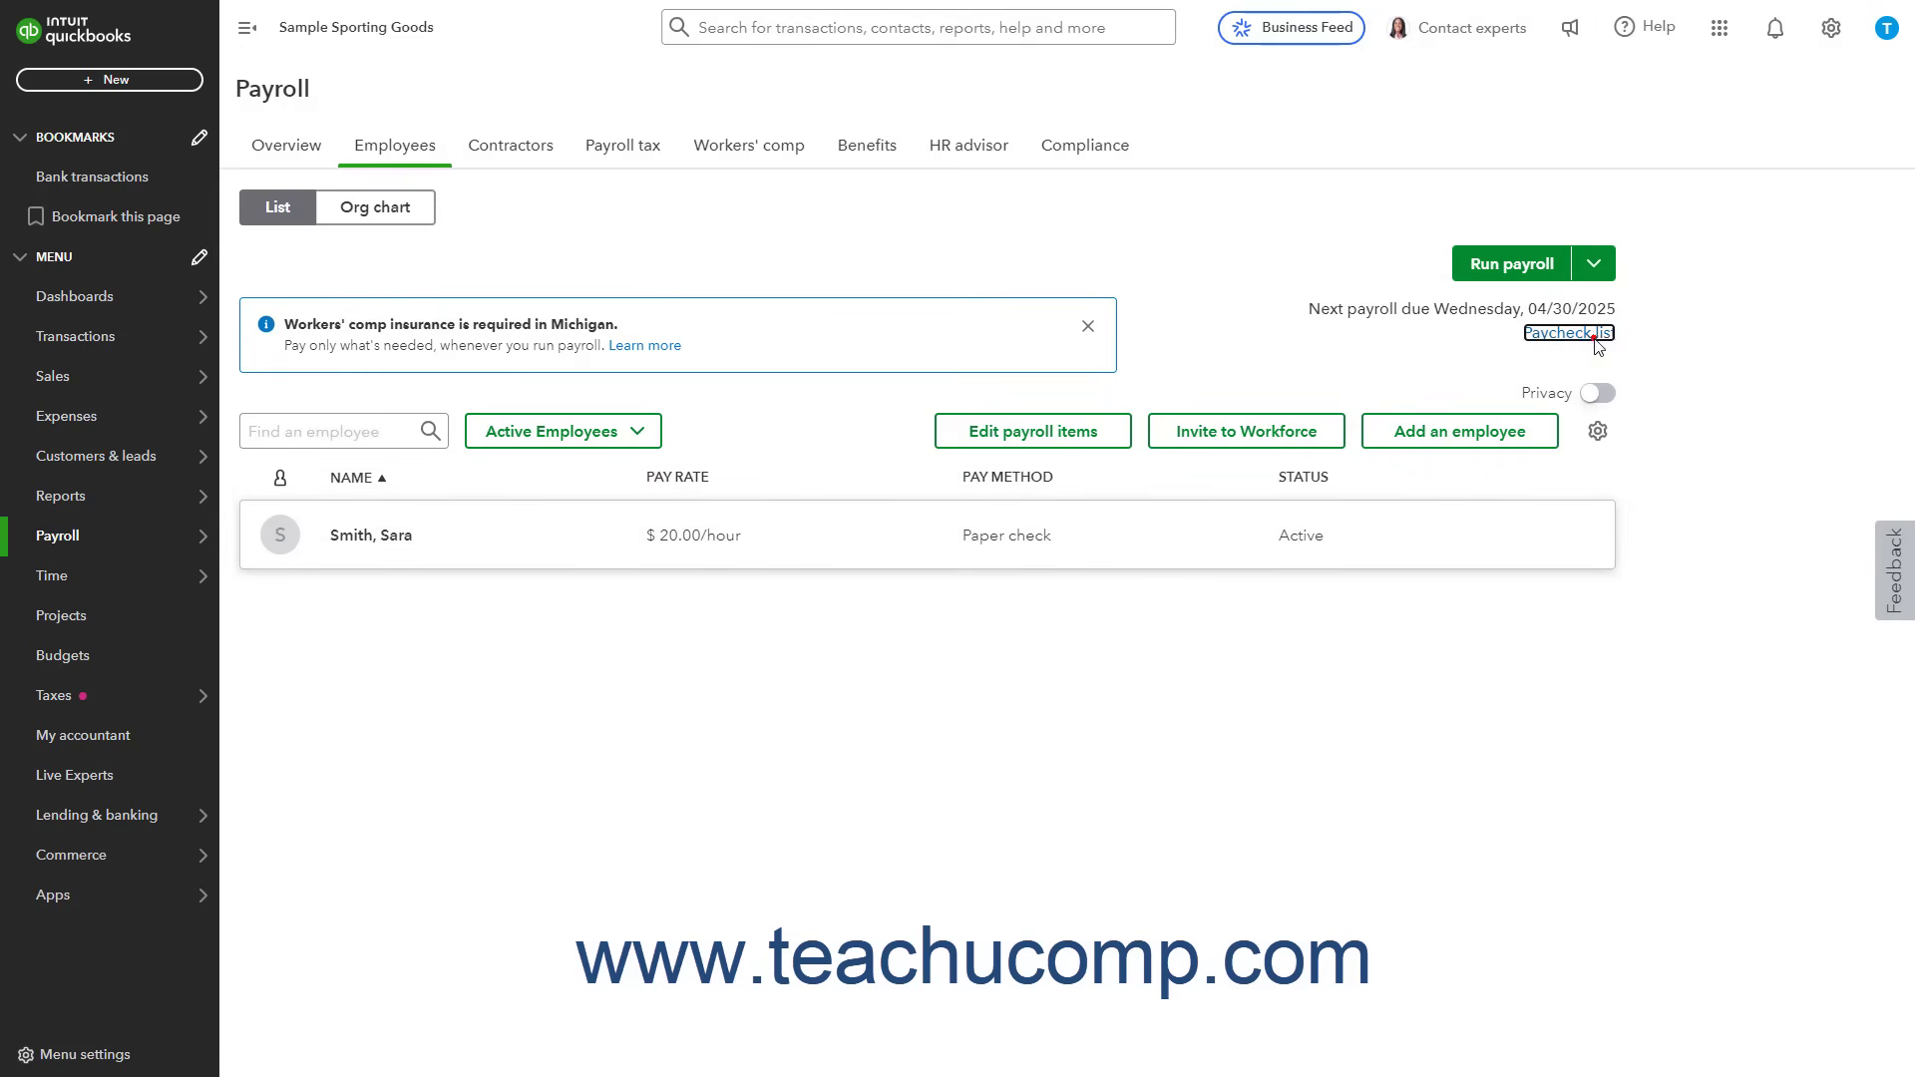
left_click(1568, 333)
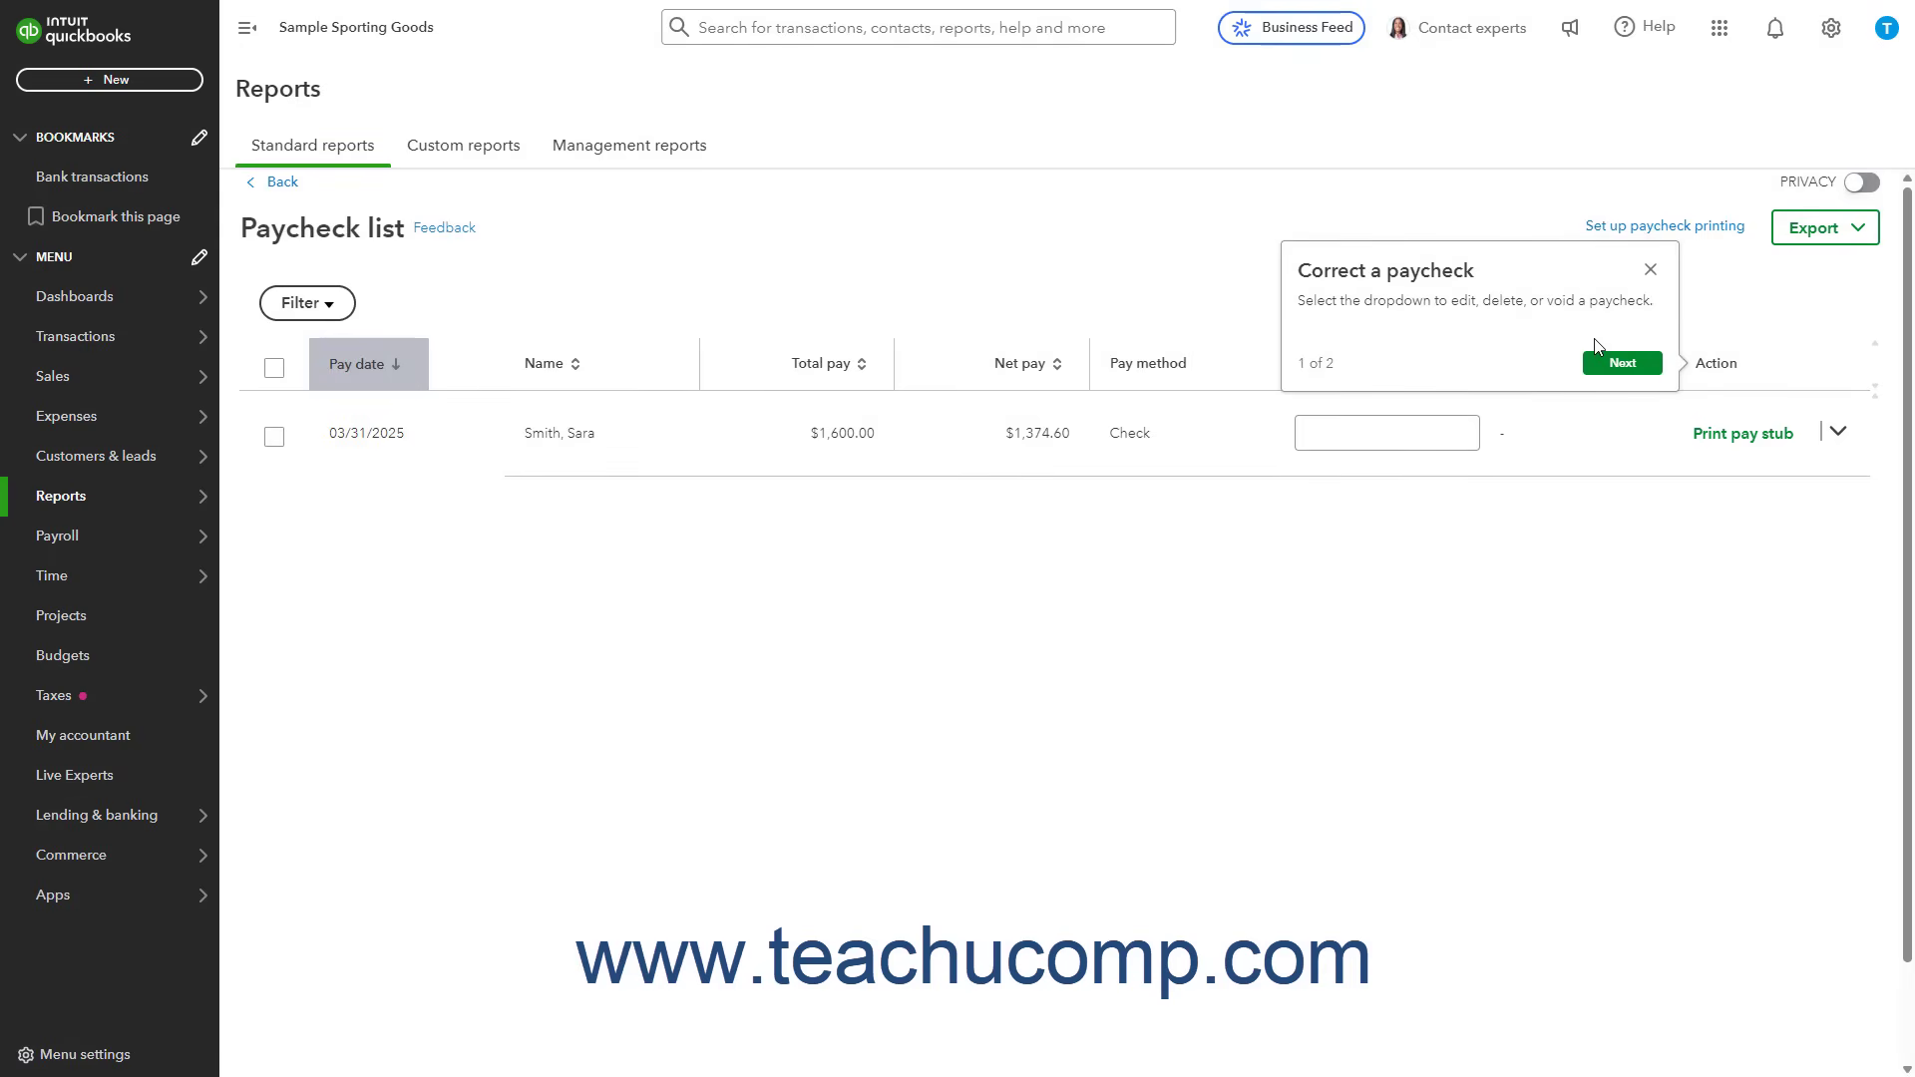
mouse_move(398, 312)
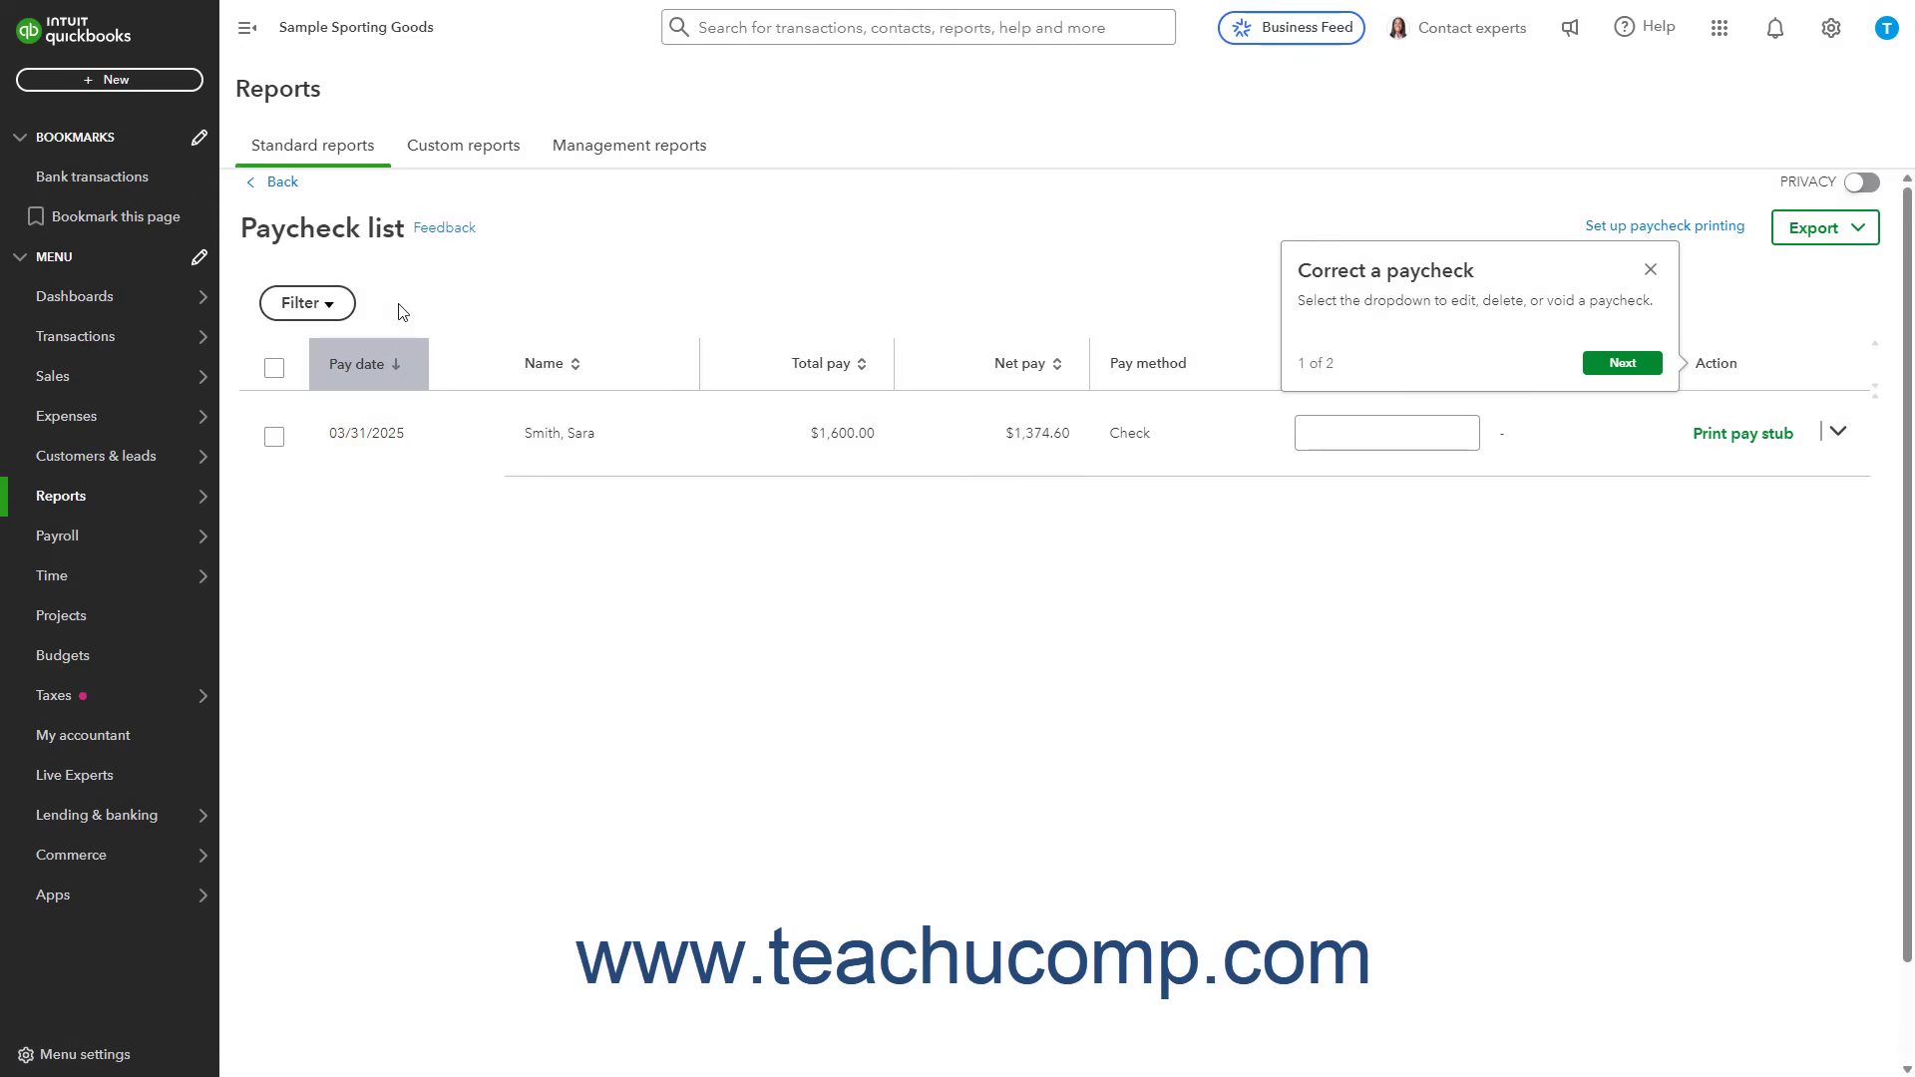
left_click(307, 303)
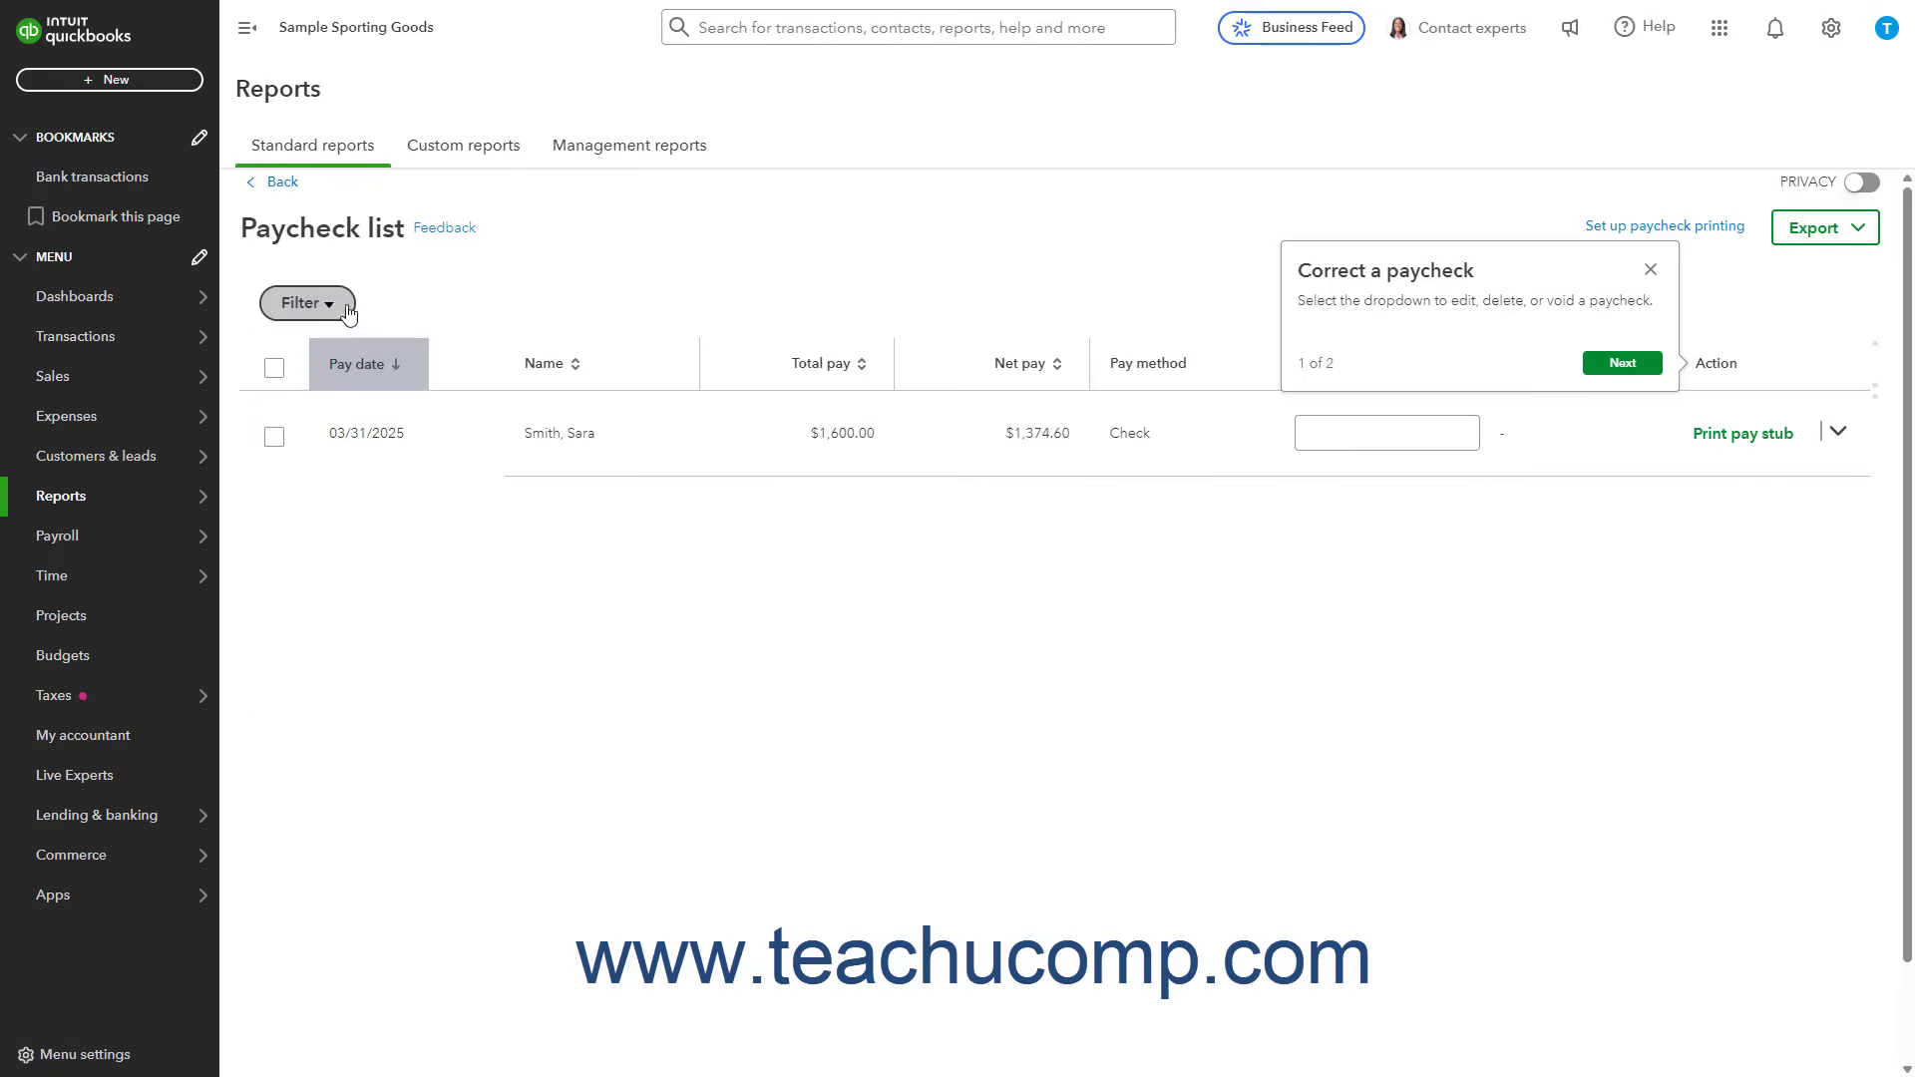
left_click(1651, 269)
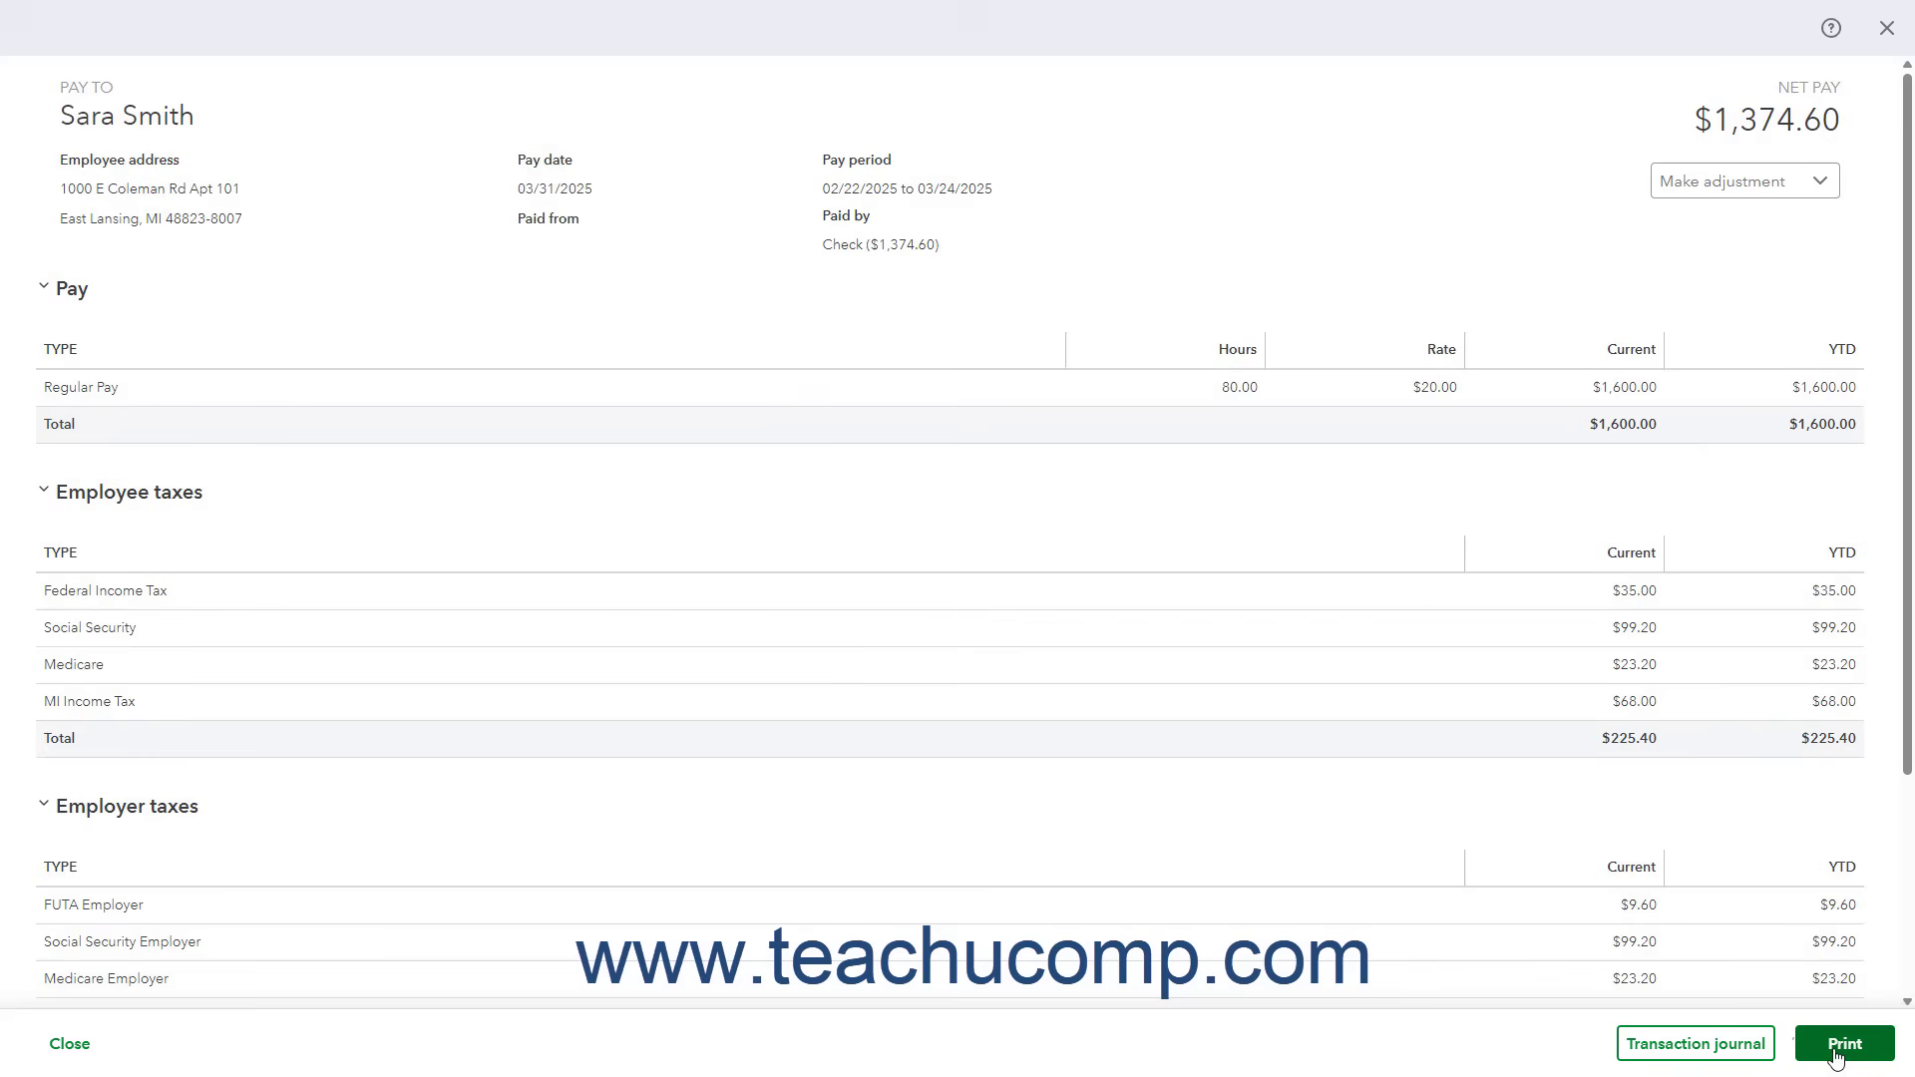
mouse_move(1753, 185)
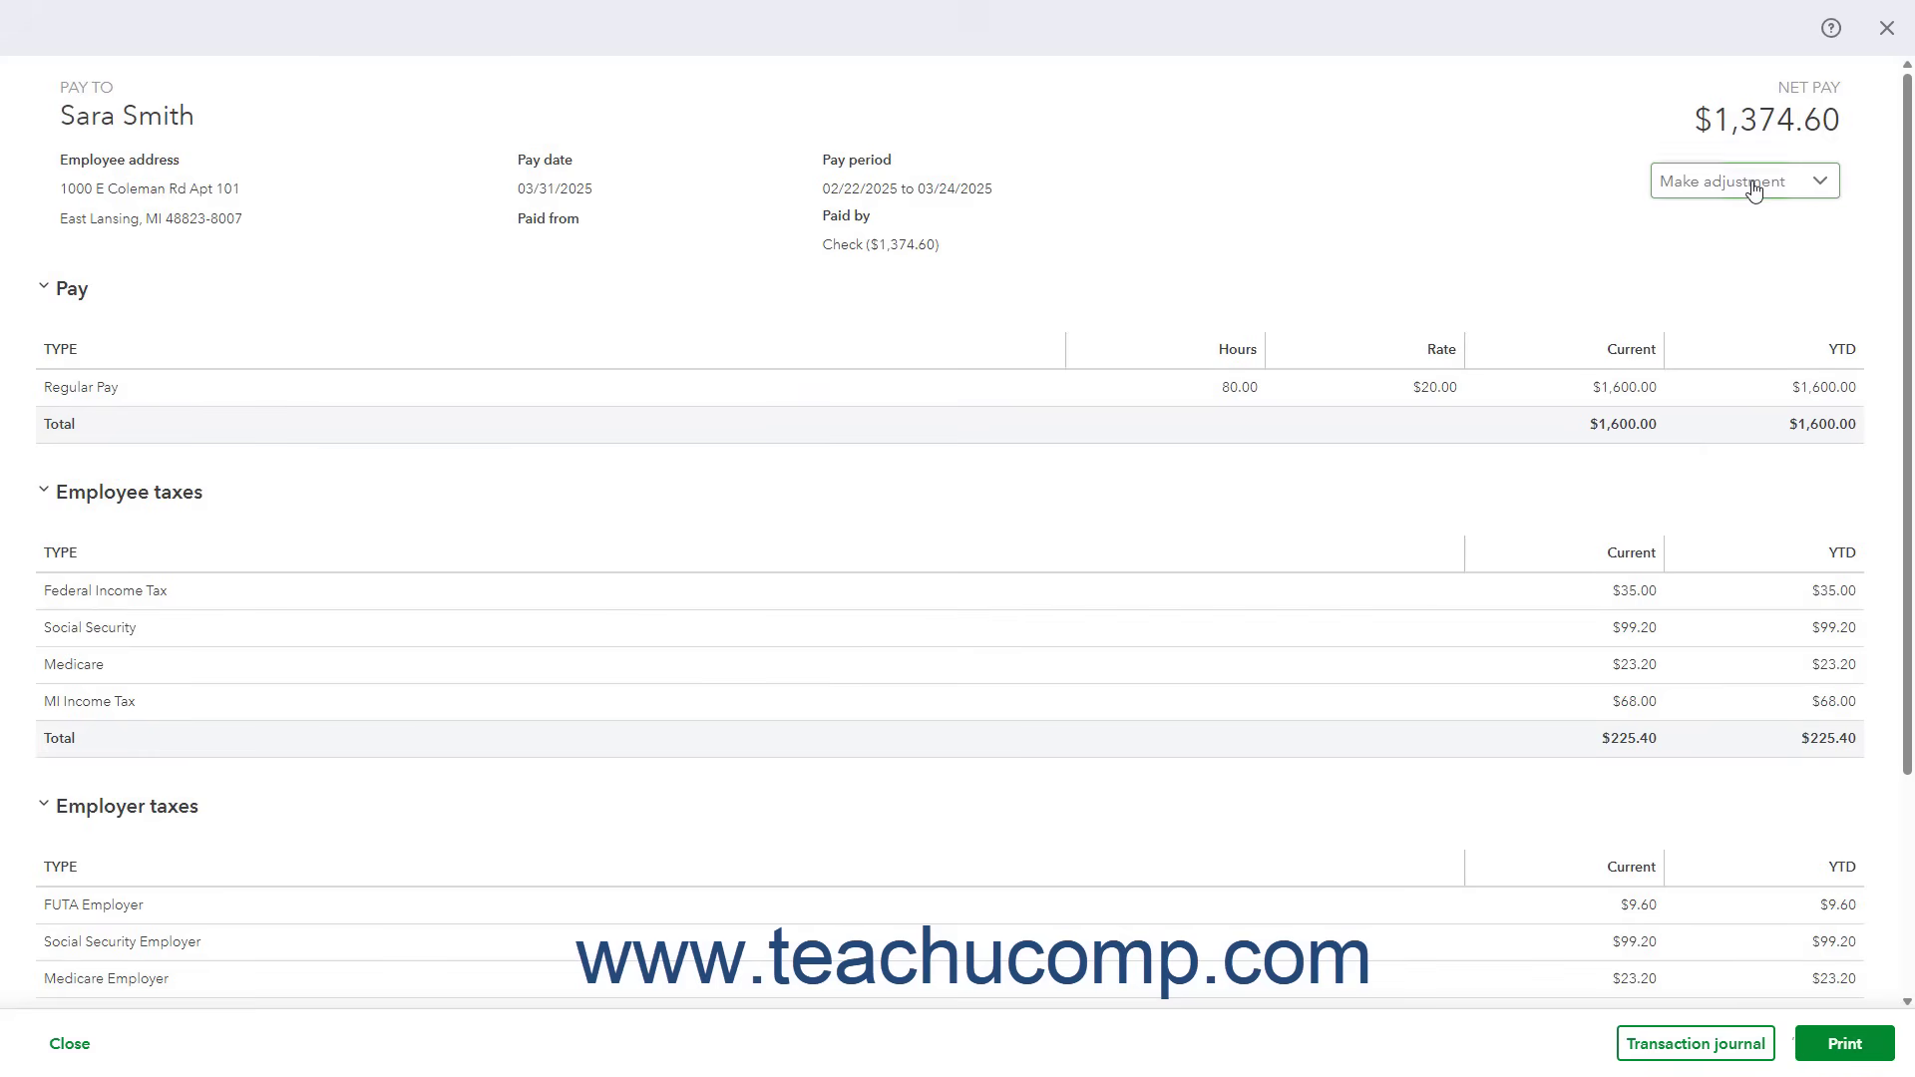
Start editing the 03/31/2025 paycheck via Make adjustment > Edit
left_click(1751, 181)
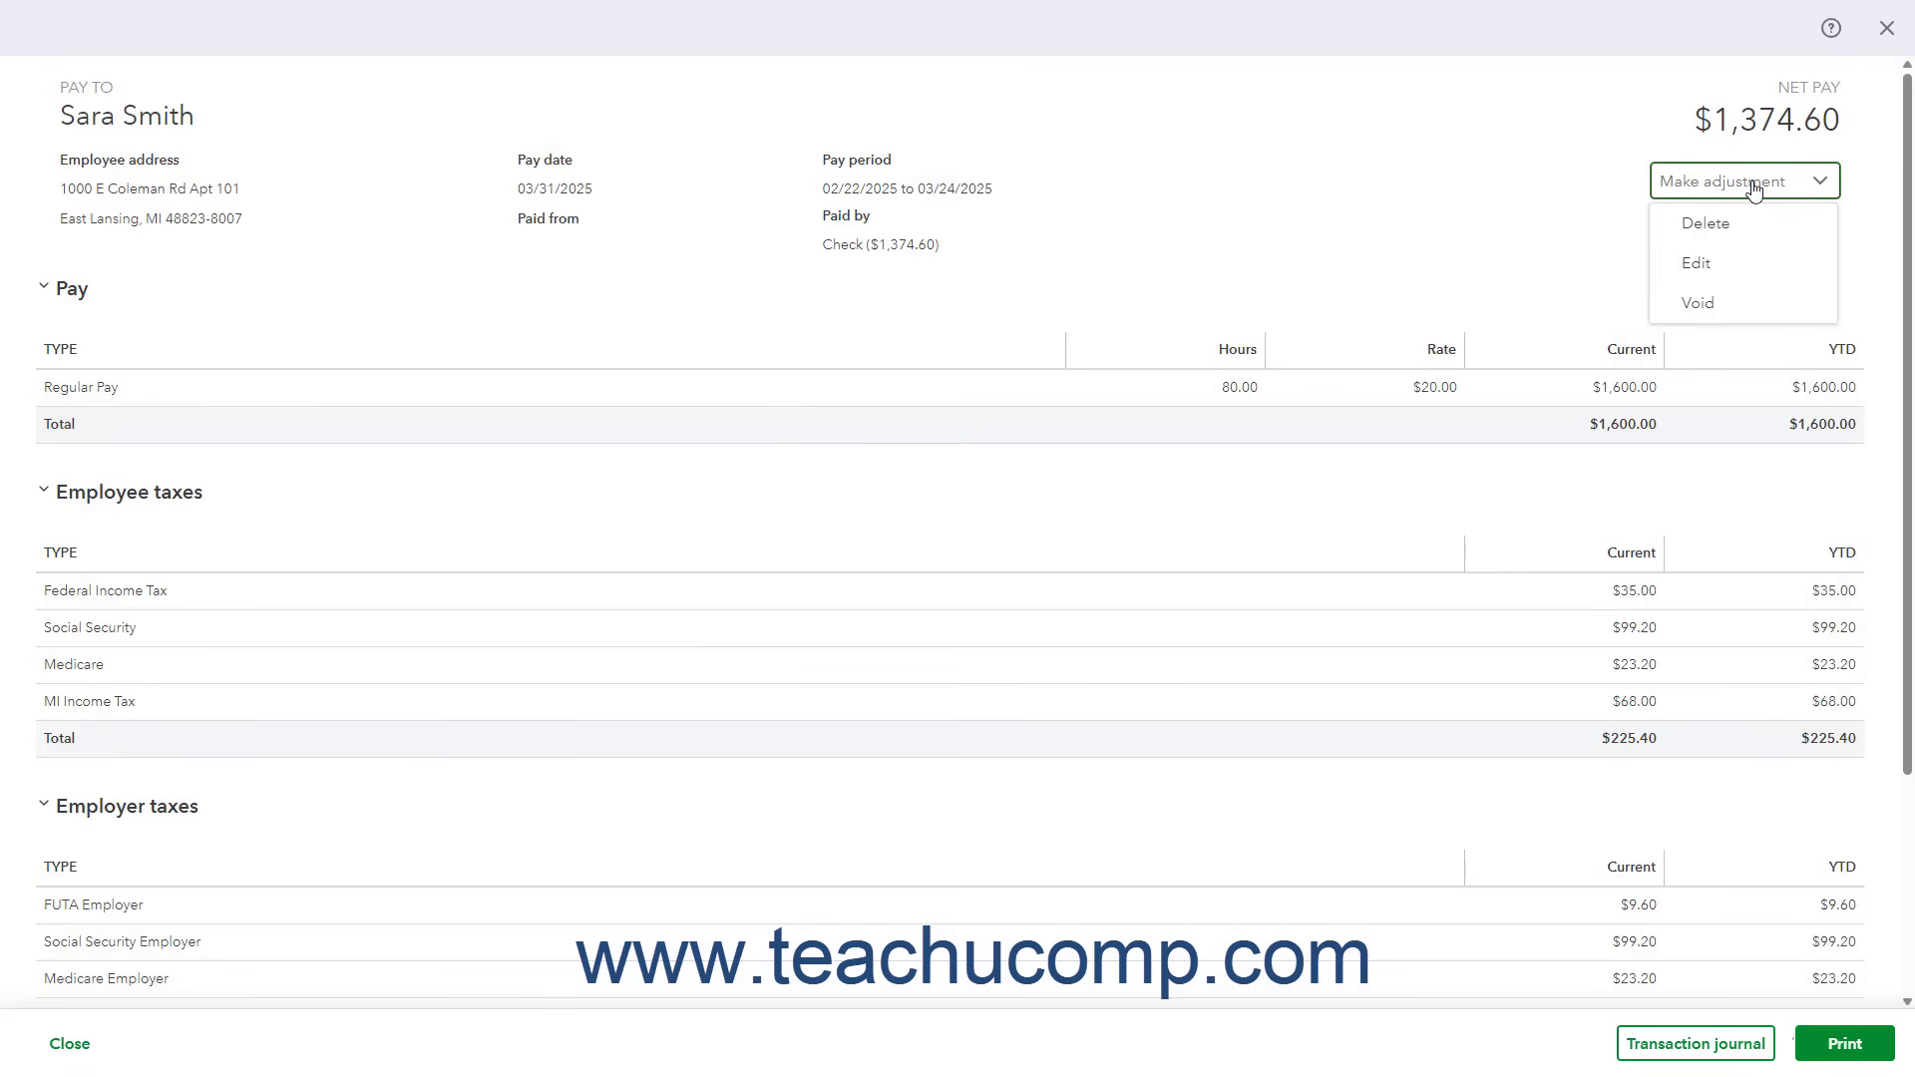
mouse_move(1723, 264)
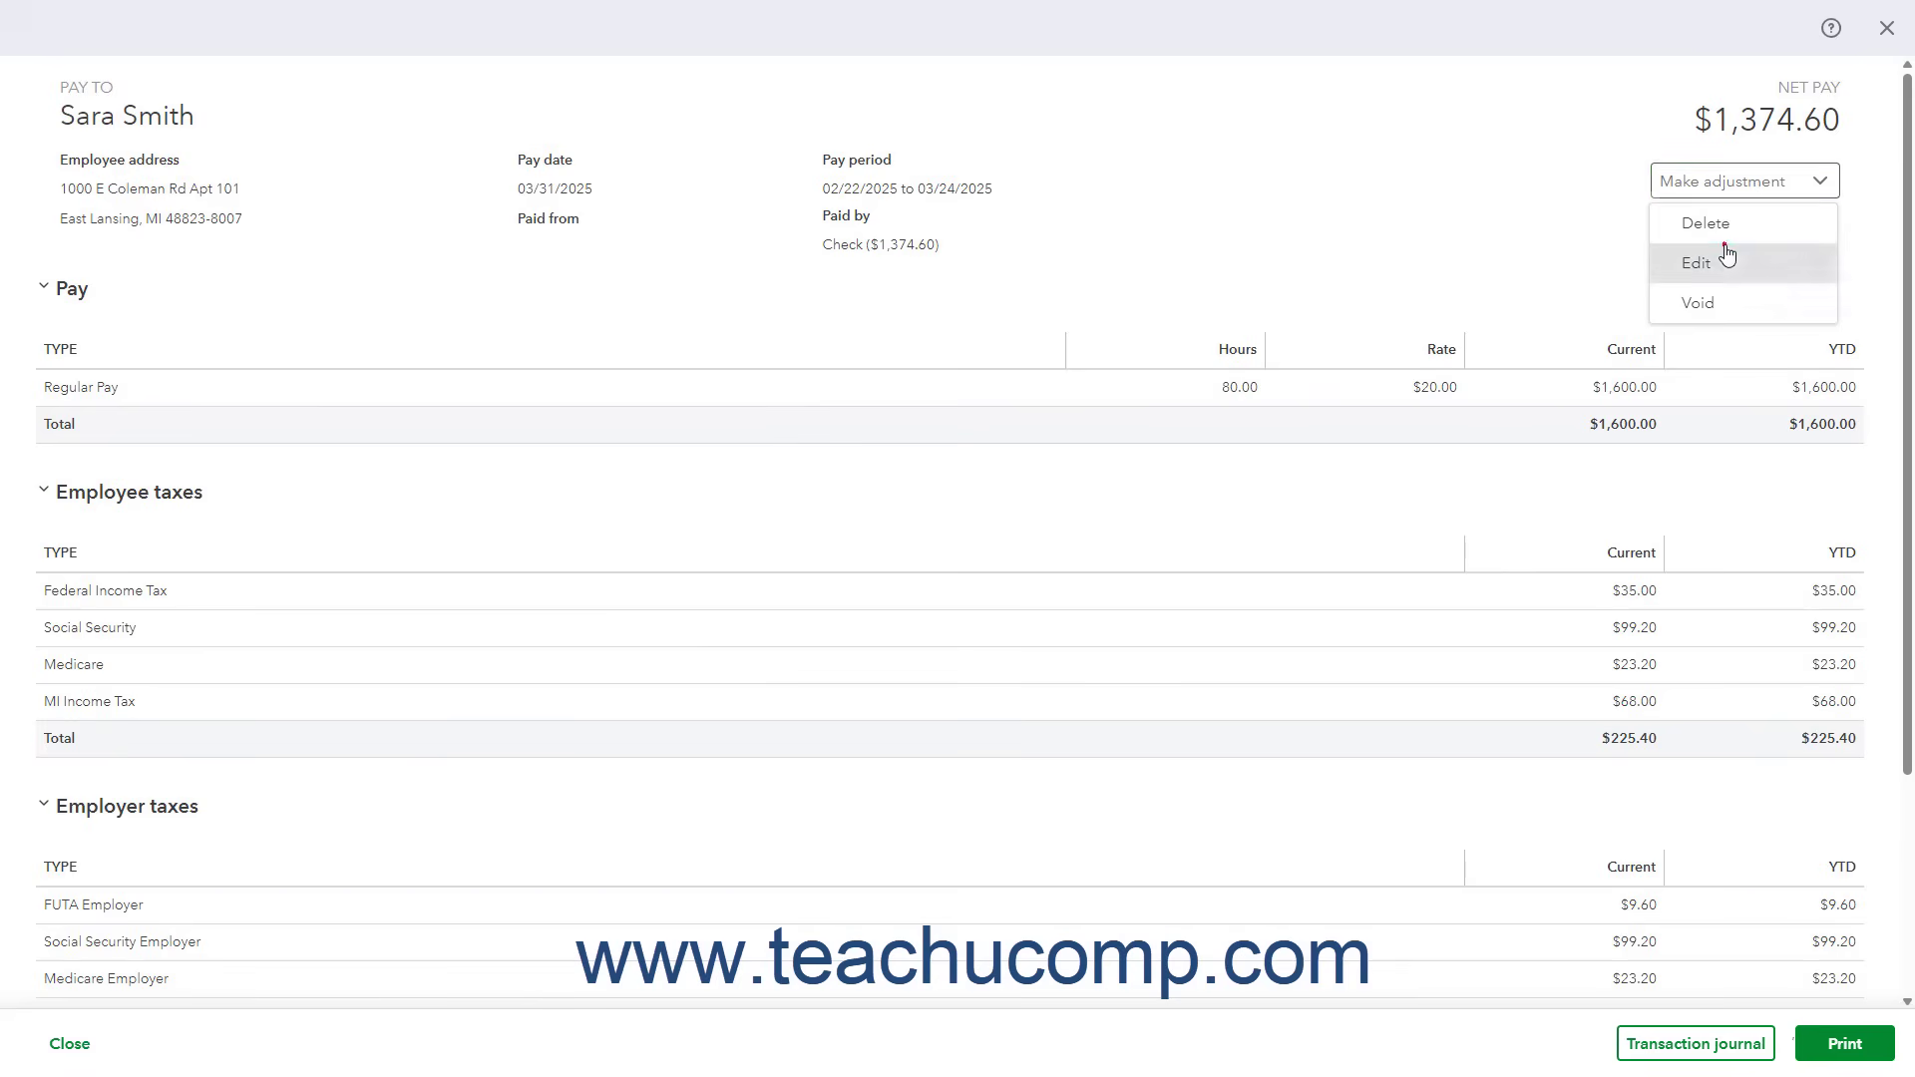
left_click(1695, 263)
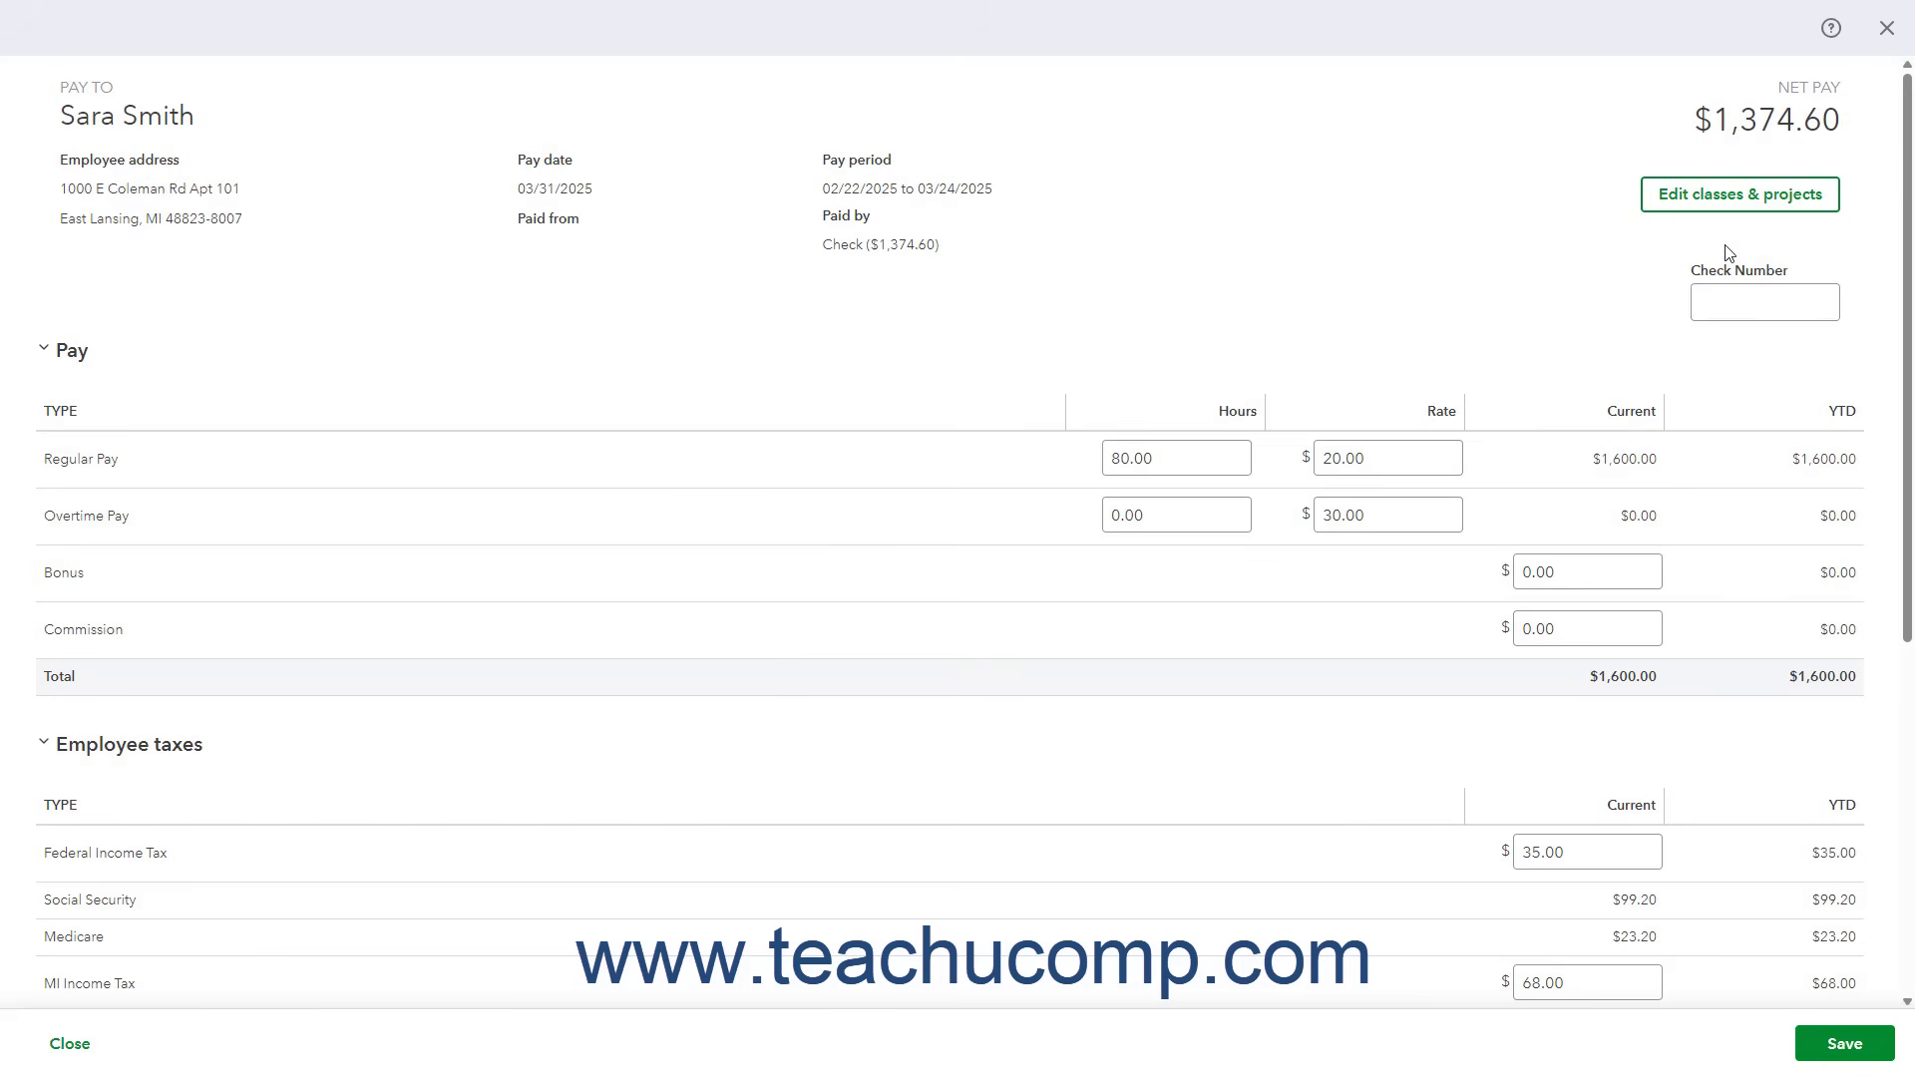
Save the paycheck edit form unchanged, keeping $1,600.00 gross and $1,374.60 net
left_click(1764, 301)
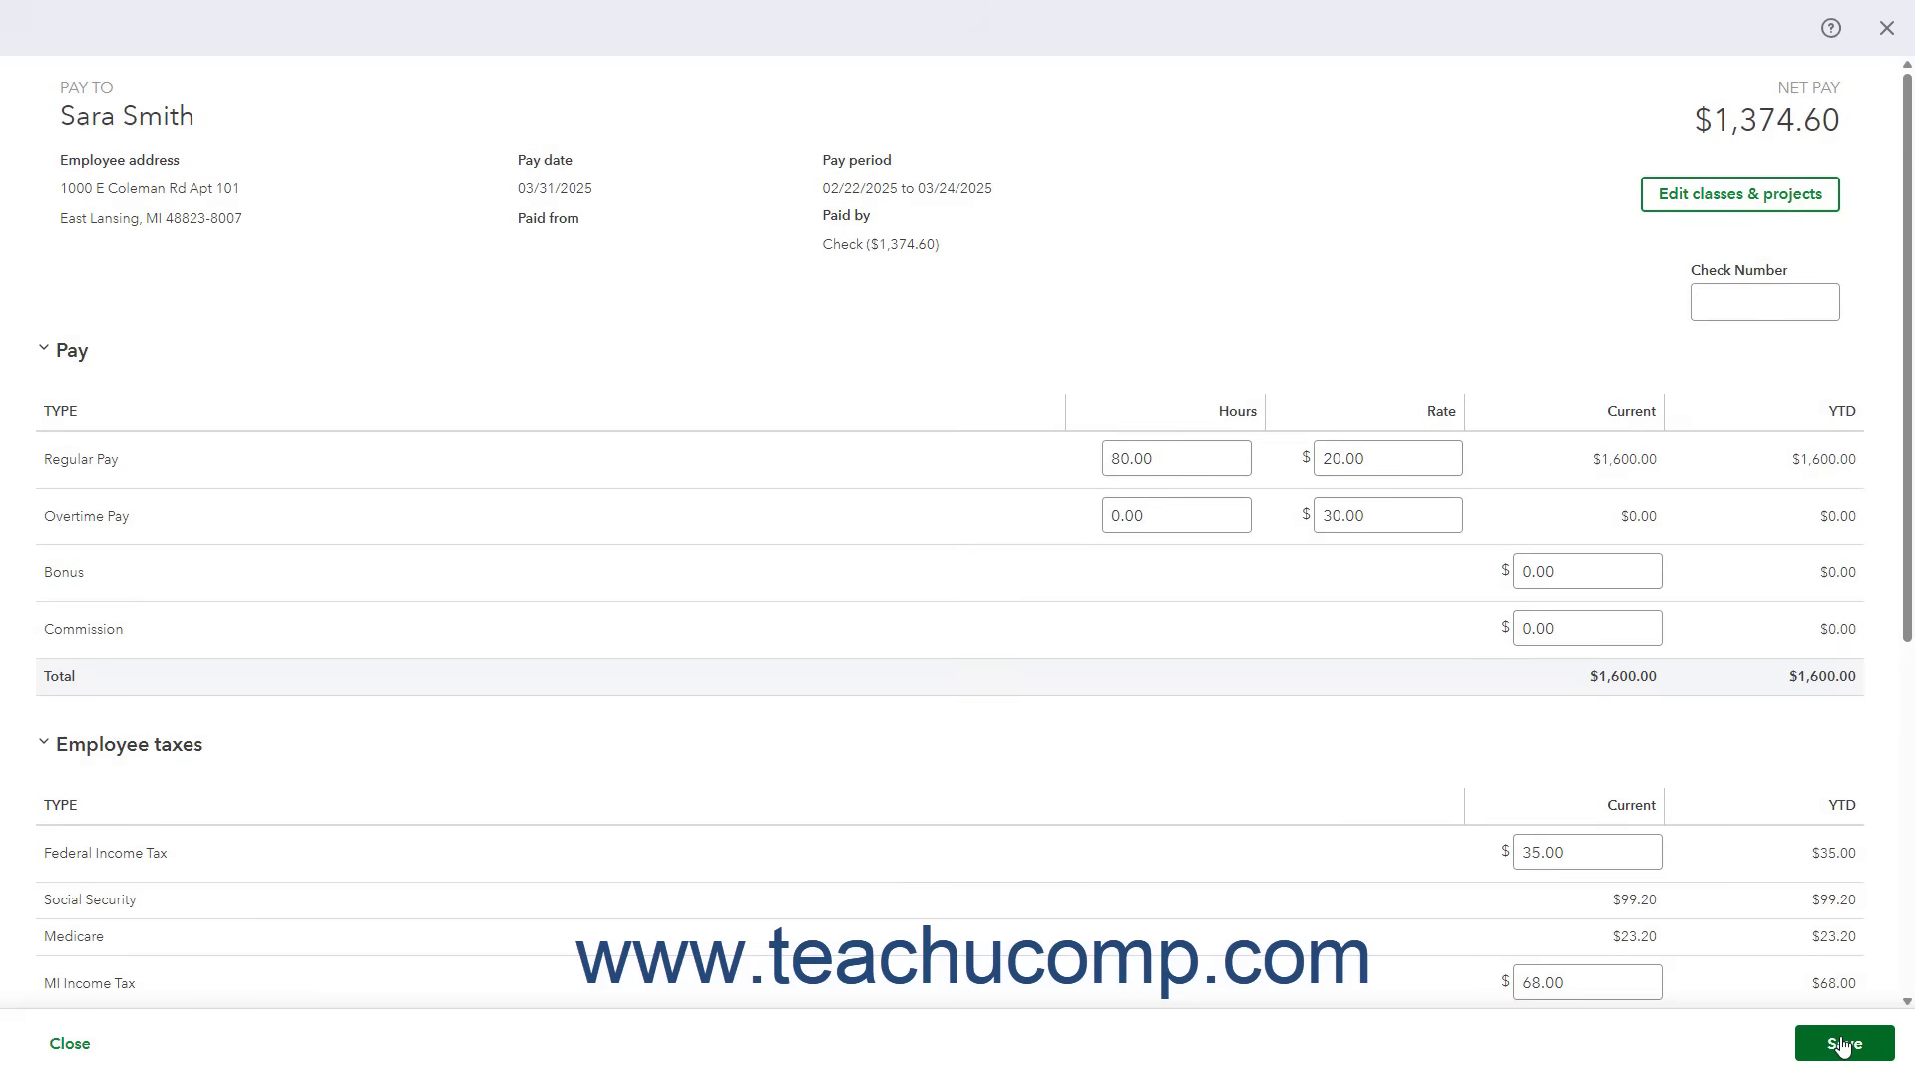
mouse_move(60, 1041)
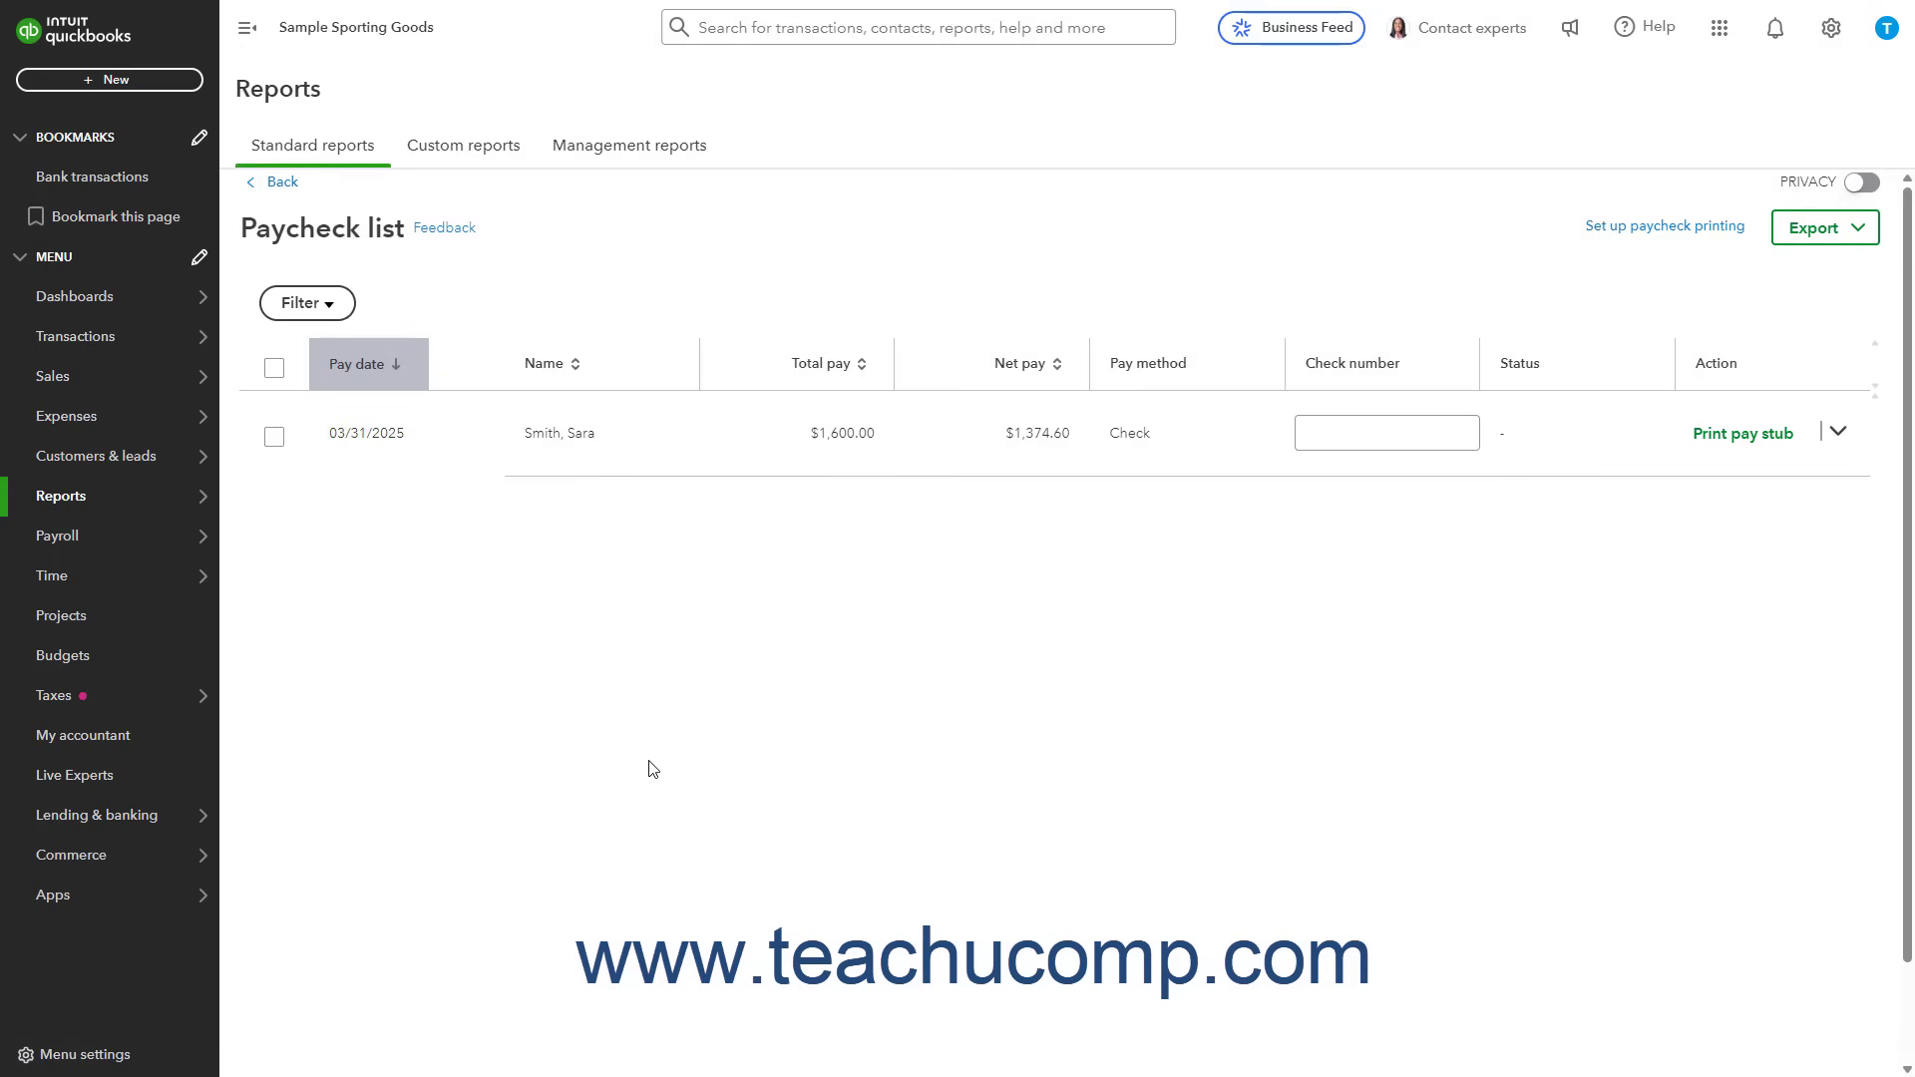
mouse_move(887, 680)
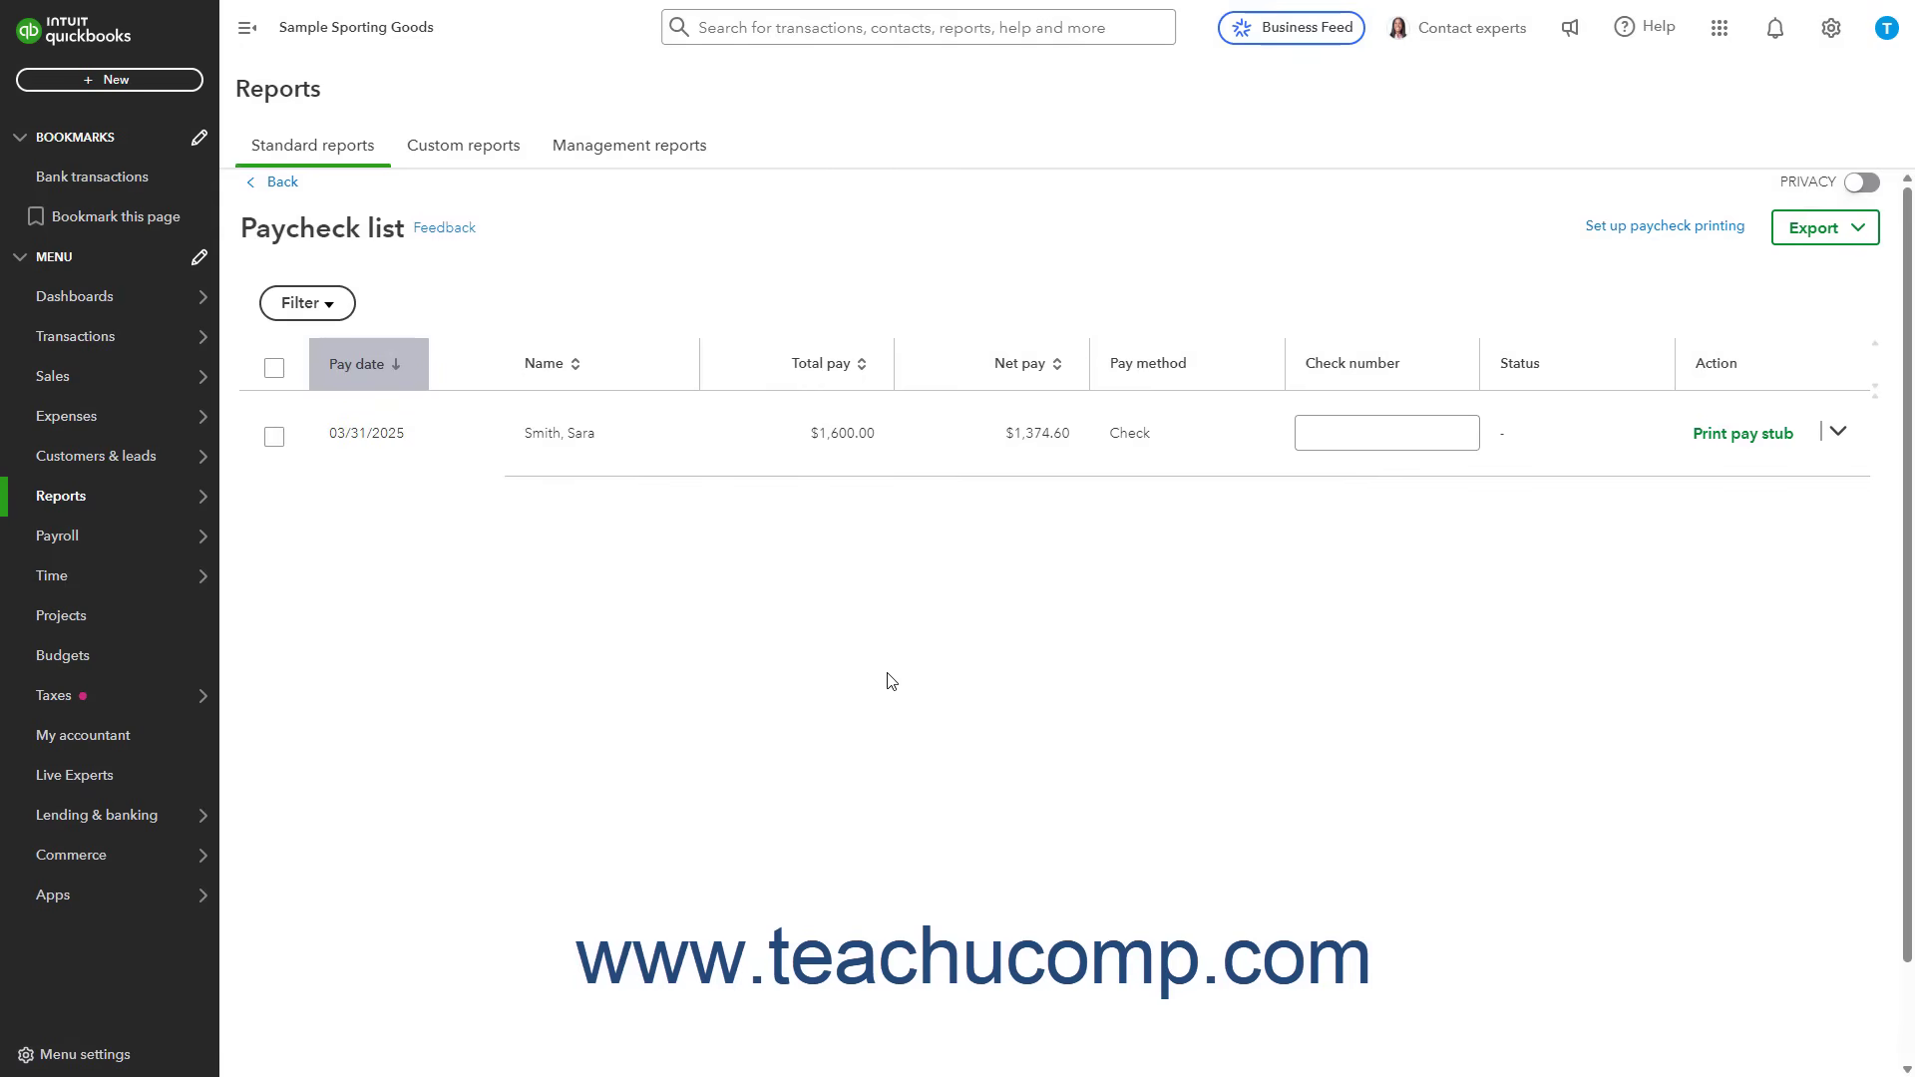
mouse_move(551, 599)
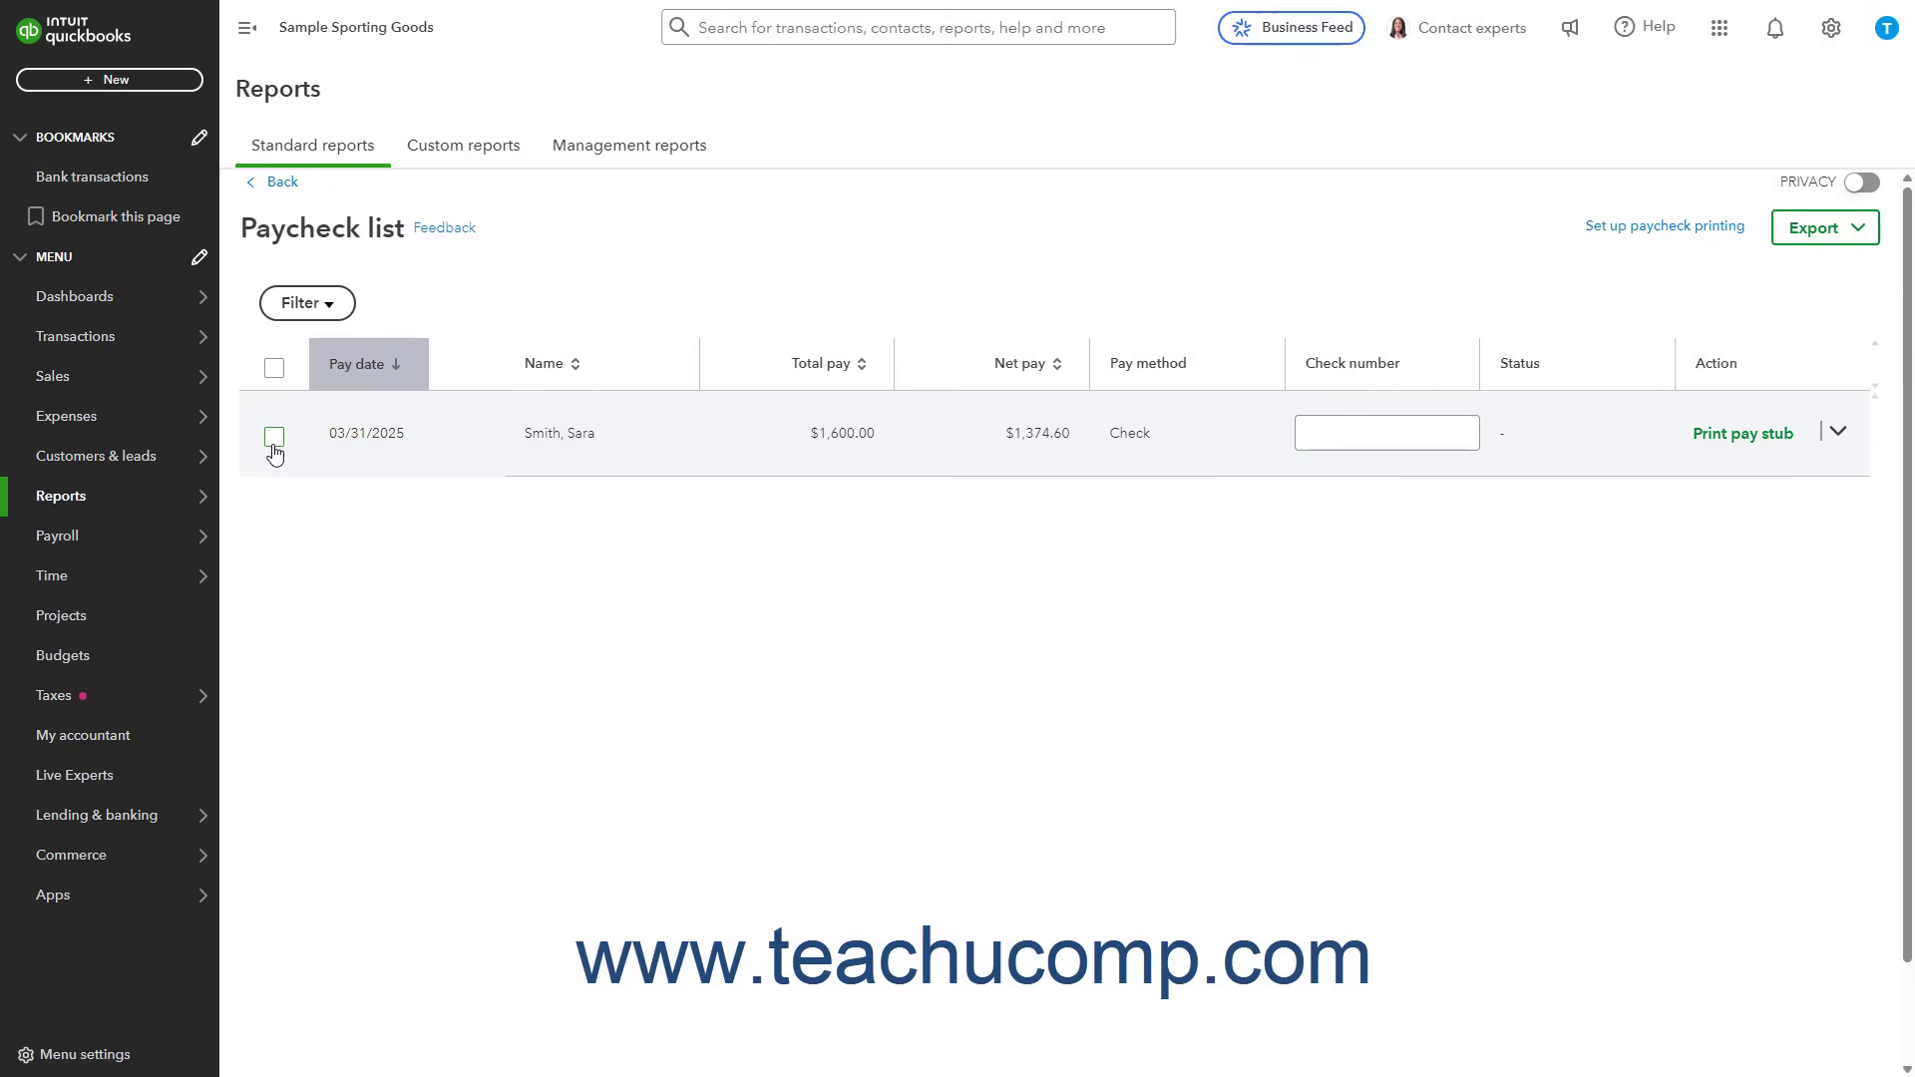
Select the 03/31/2025 paycheck and the header checkbox to reveal bulk actions
left_click(274, 437)
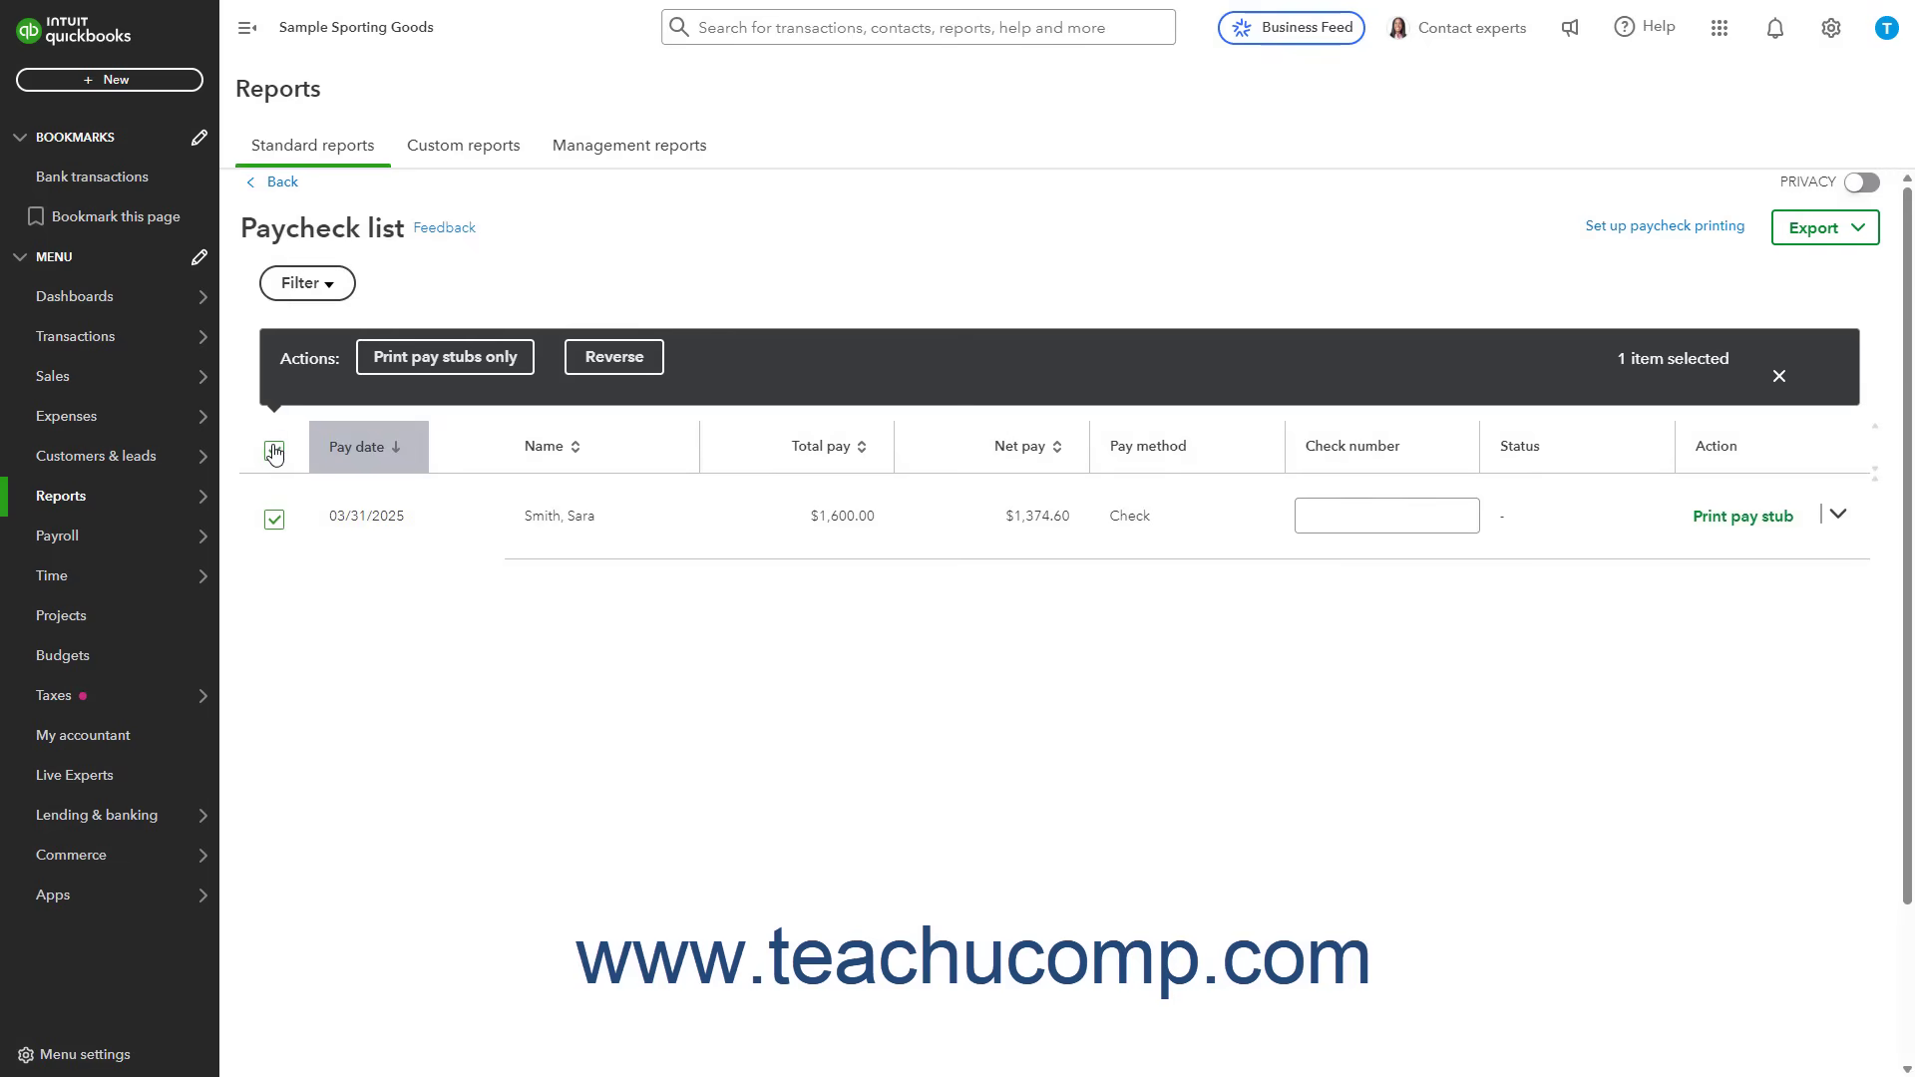
left_click(275, 447)
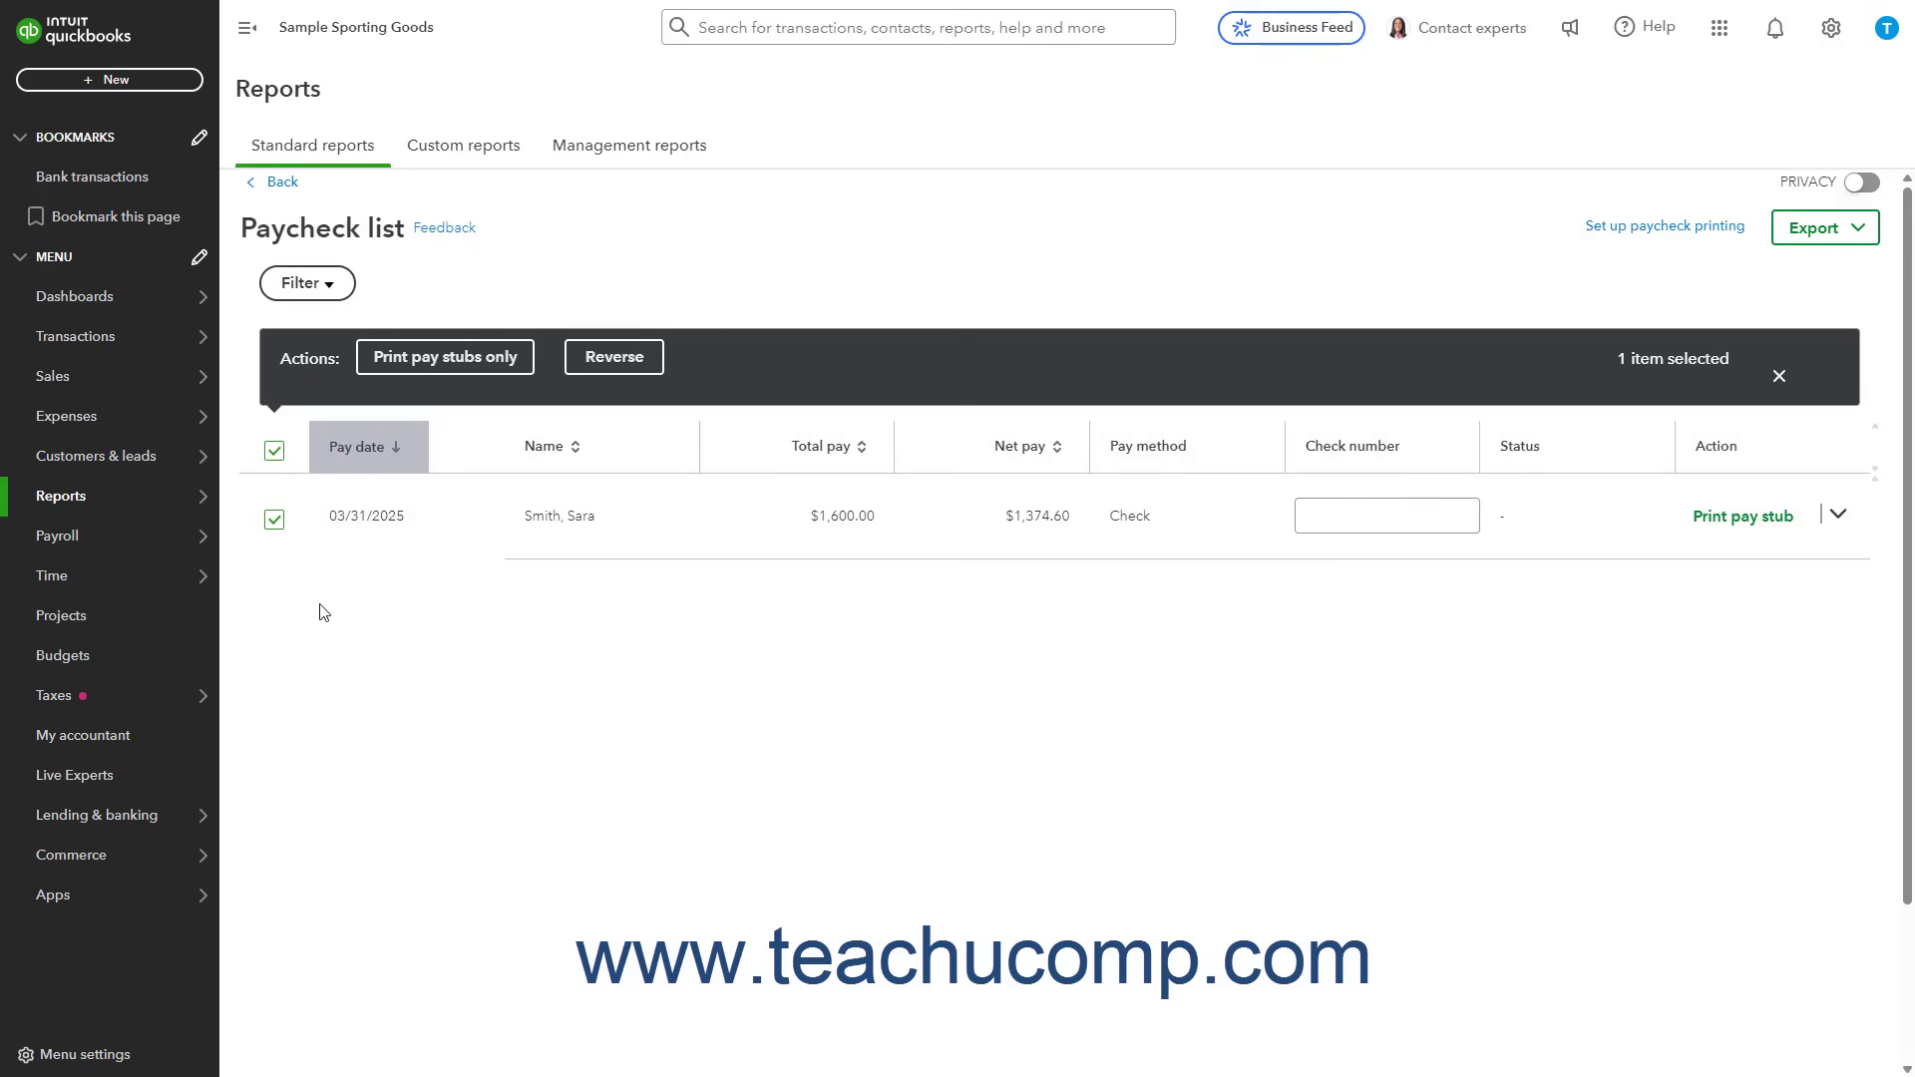
mouse_move(592, 379)
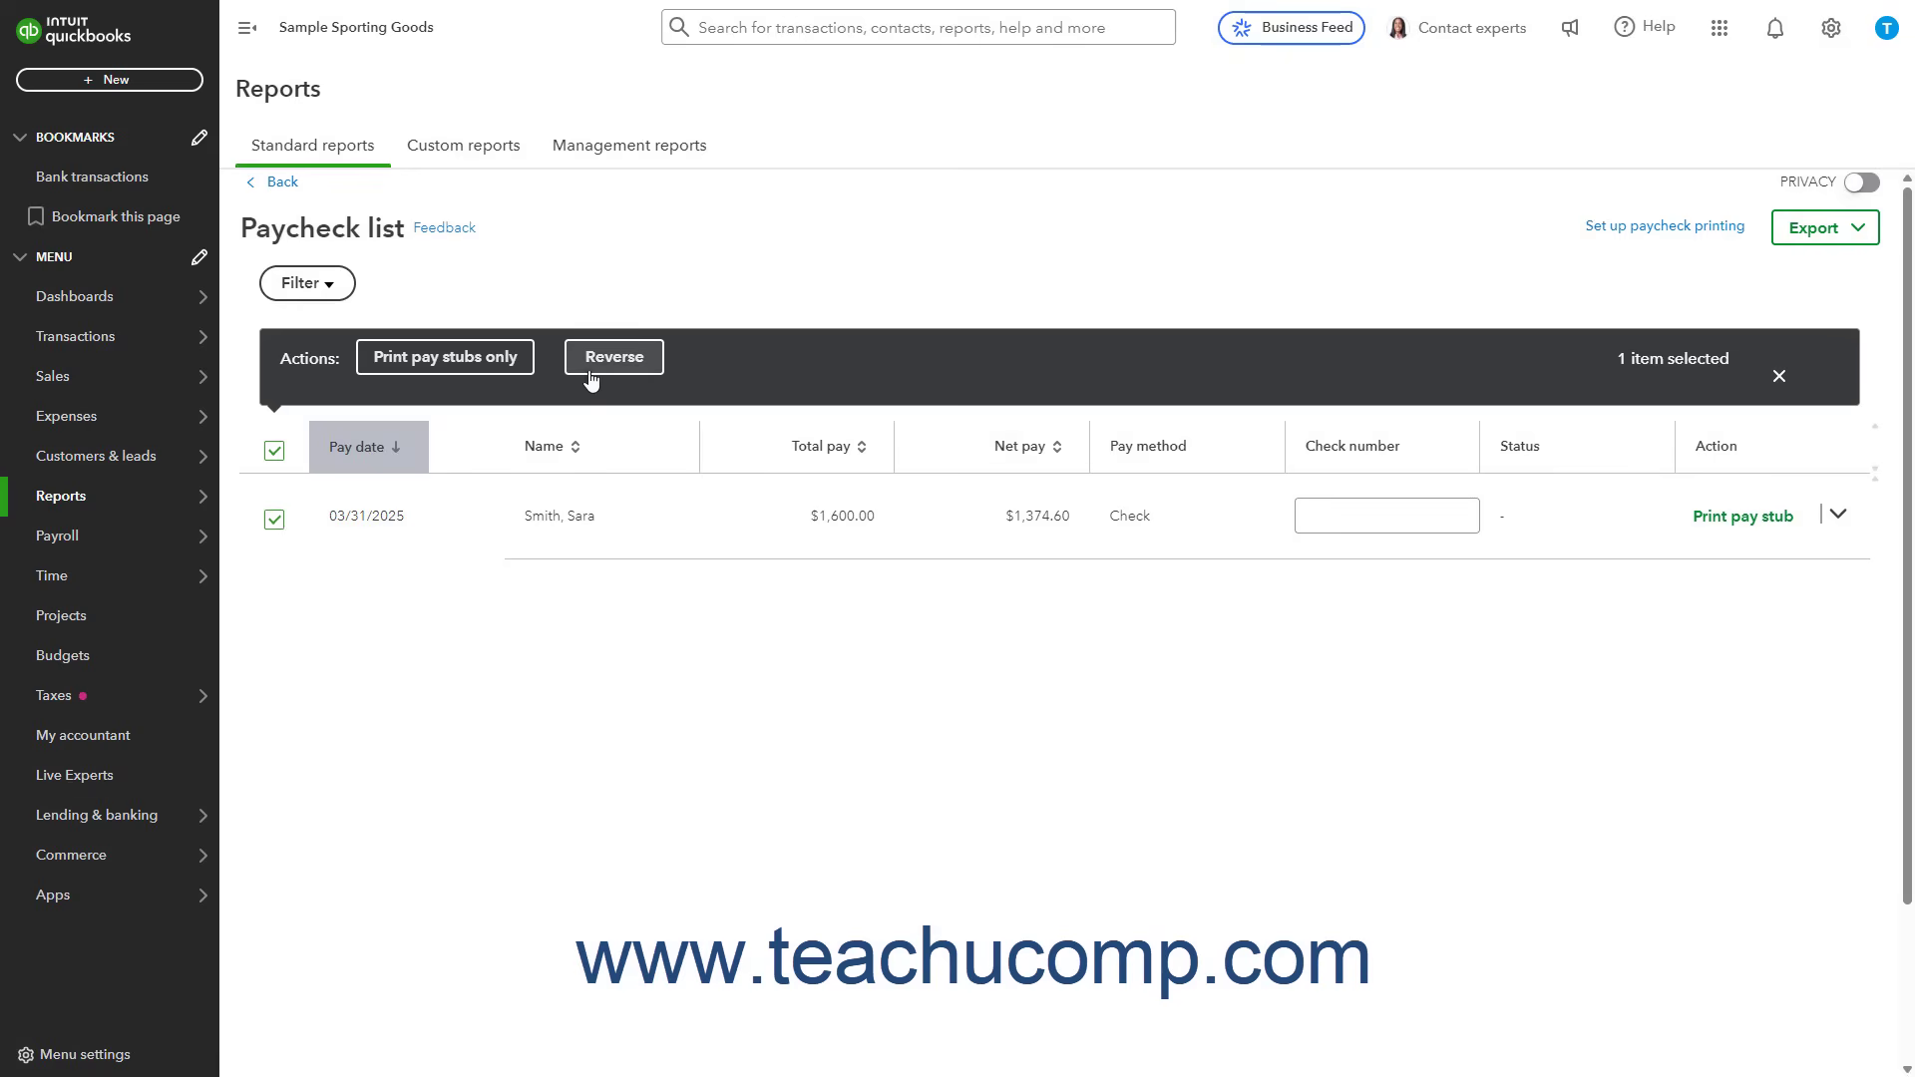
mouse_move(604, 381)
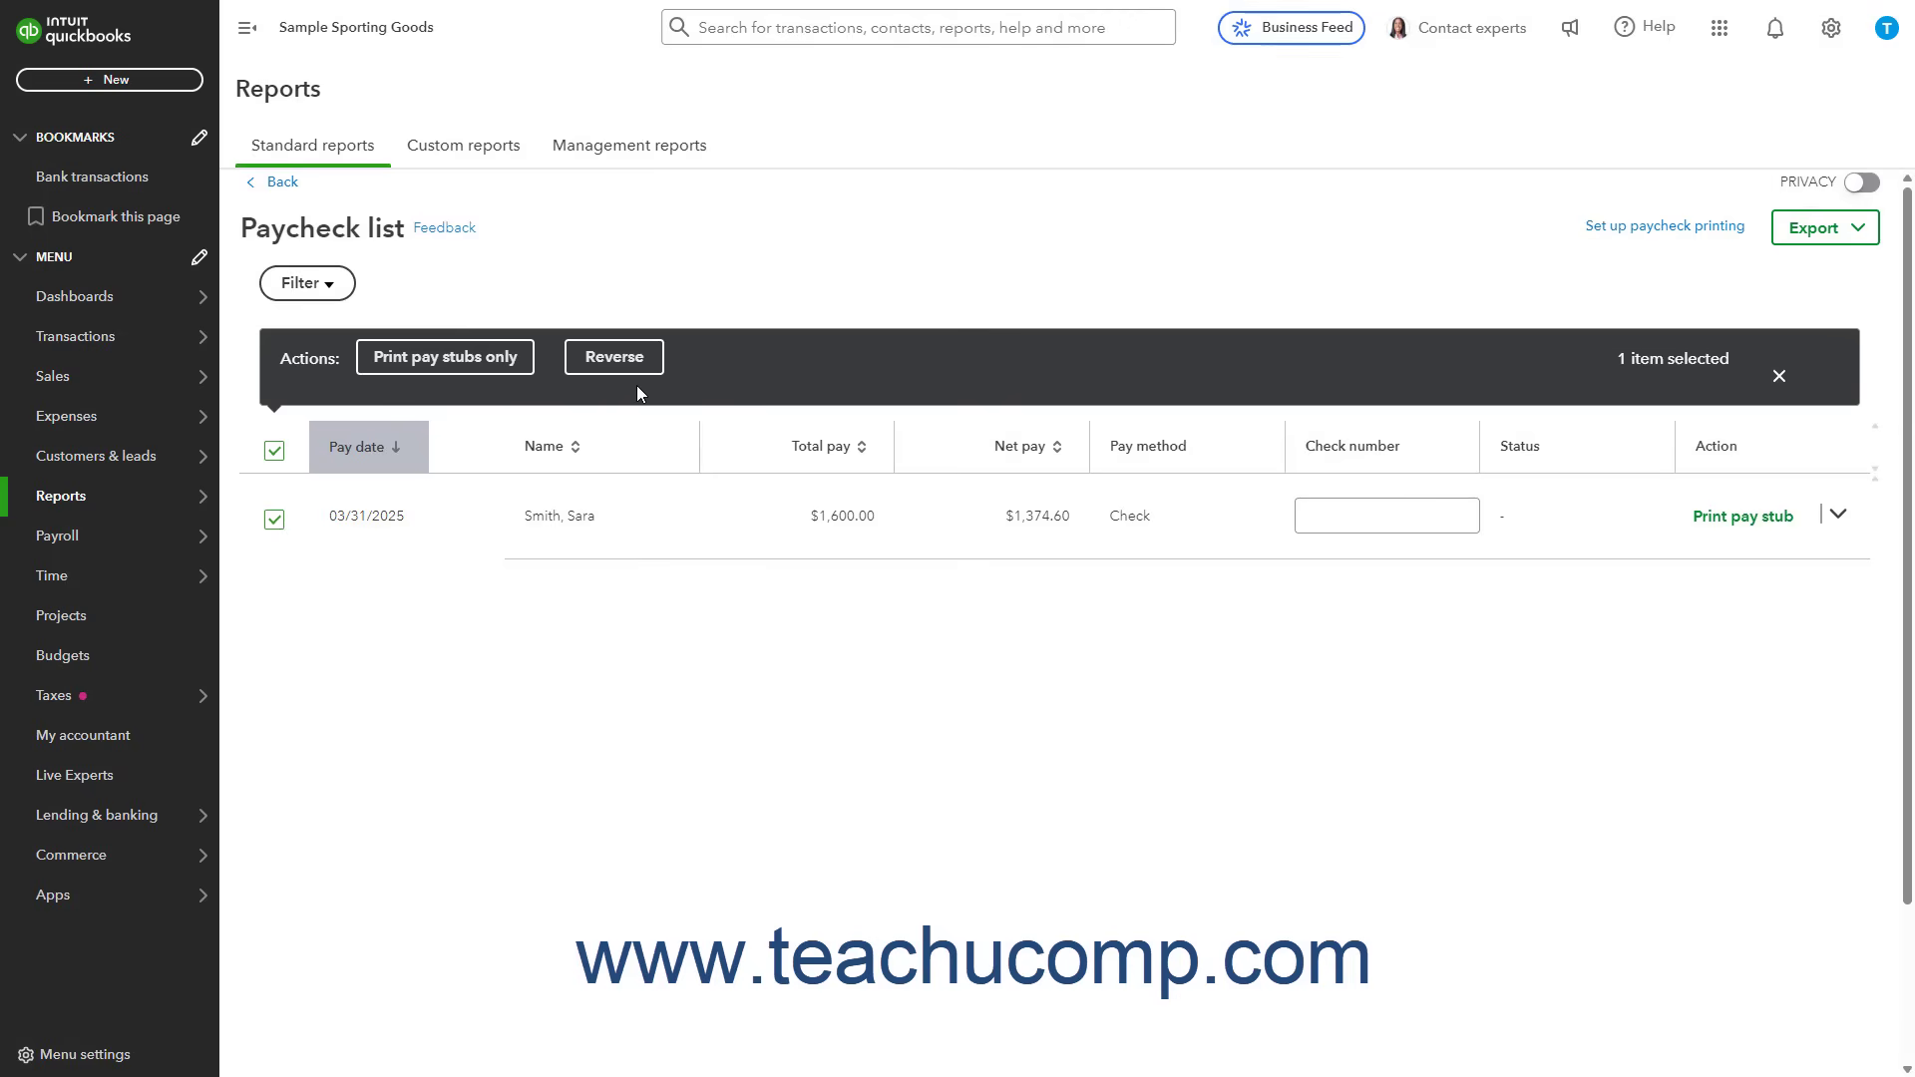
mouse_move(1514, 415)
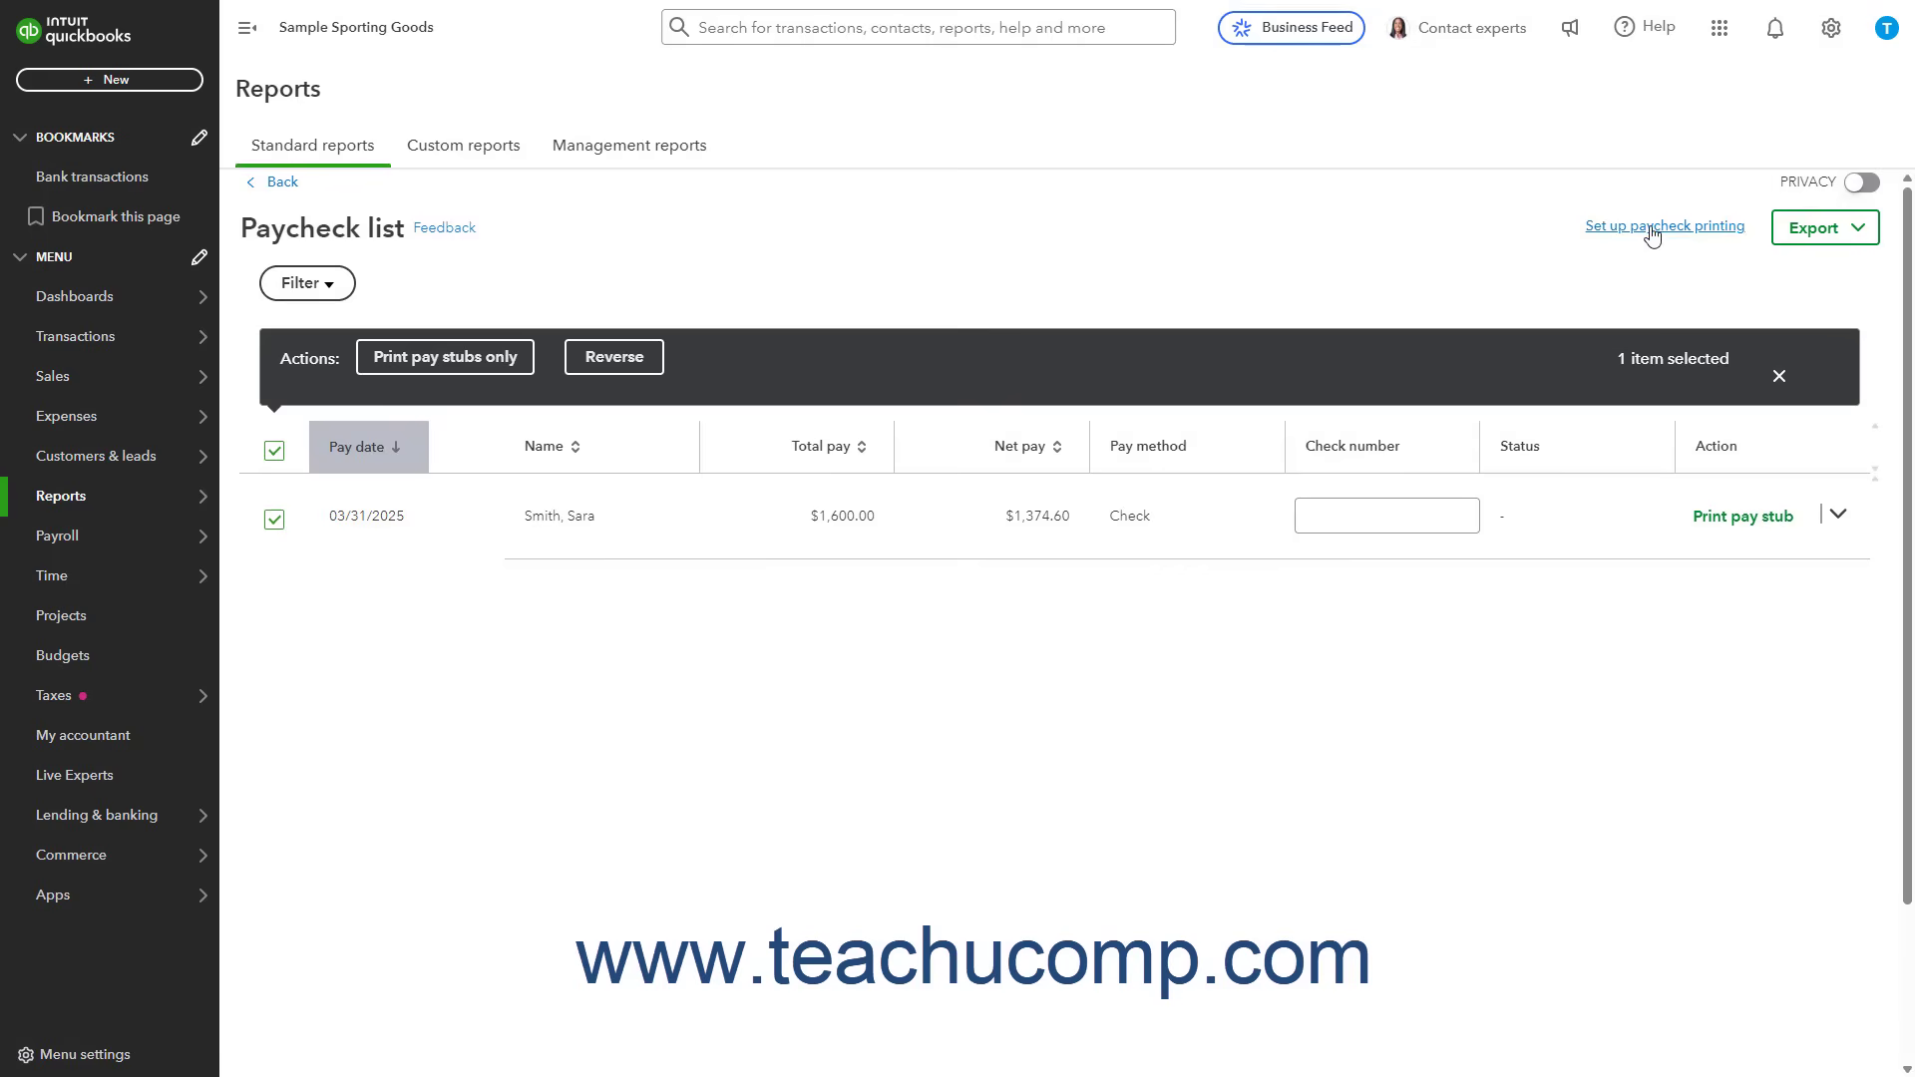
Save the print preference as paychecks and pay stubs on check paper and return to the list
left_click(1664, 226)
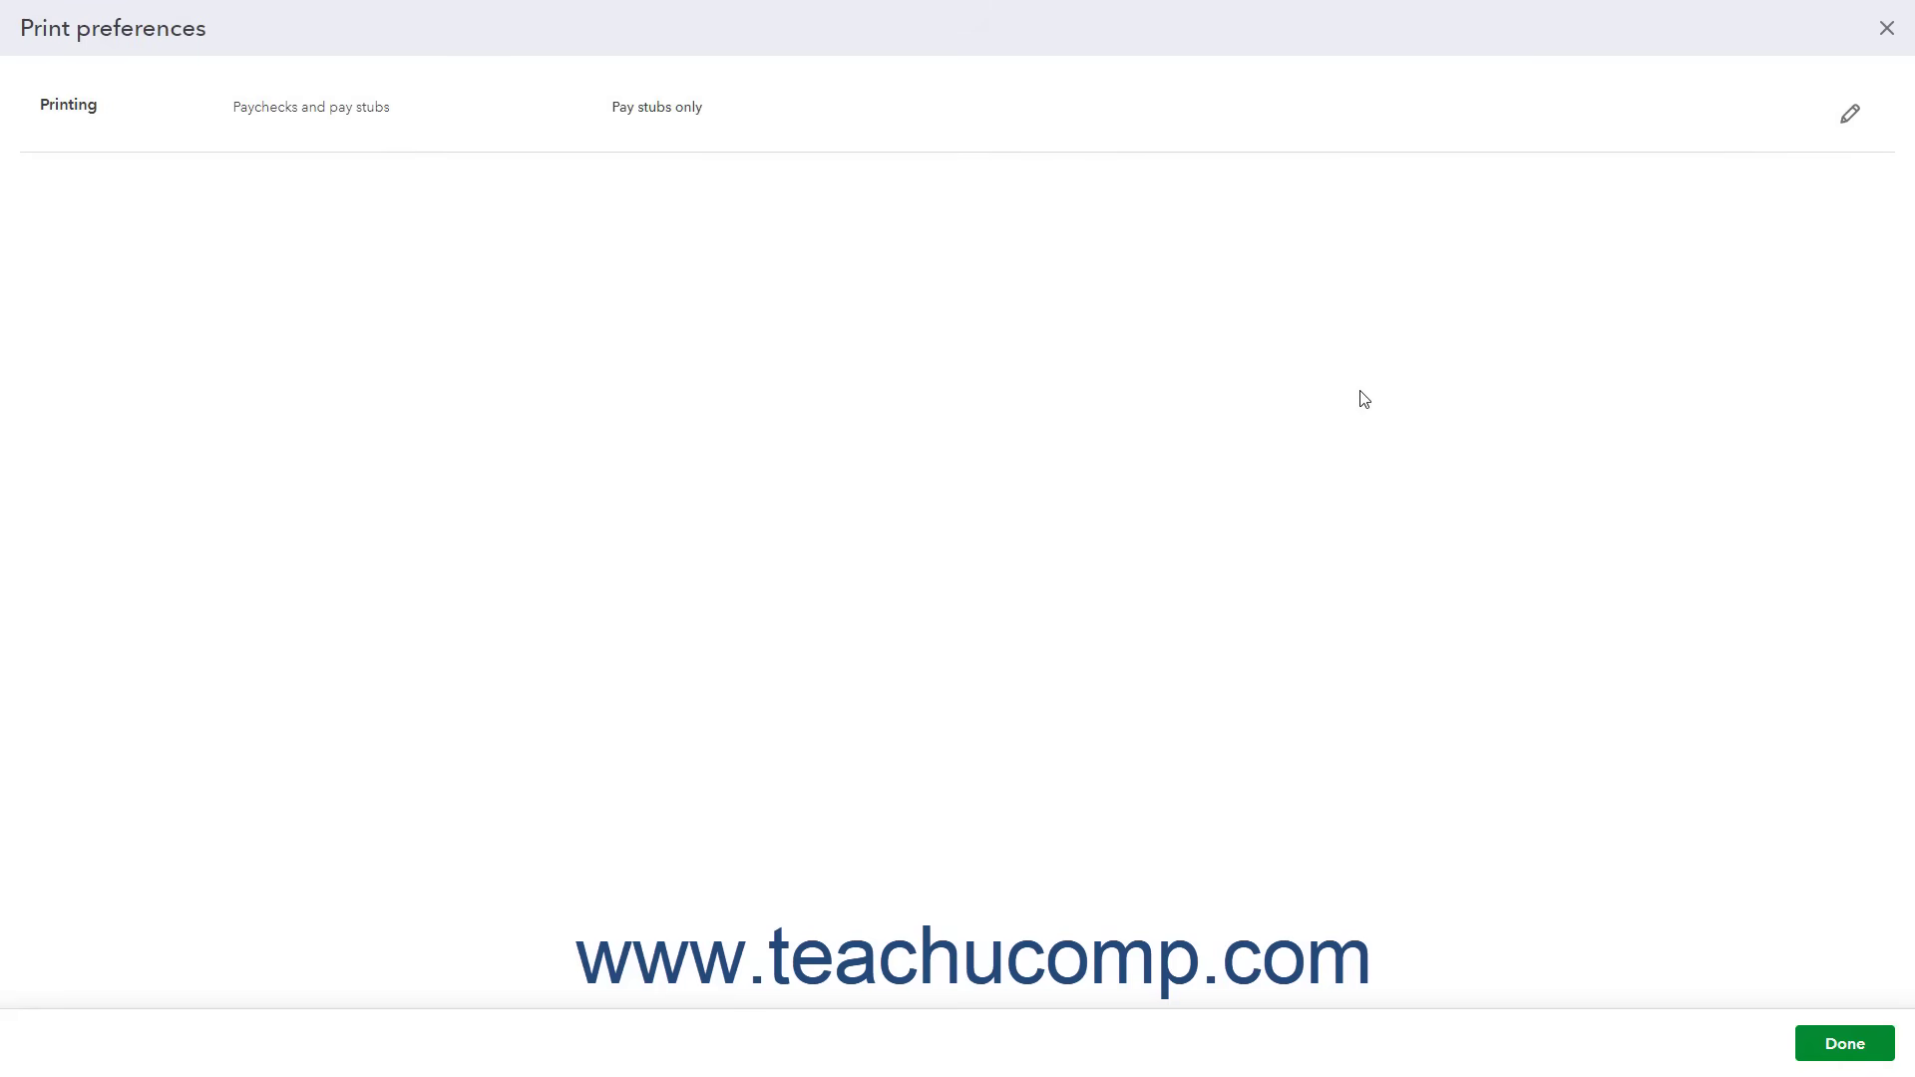
mouse_move(1354, 399)
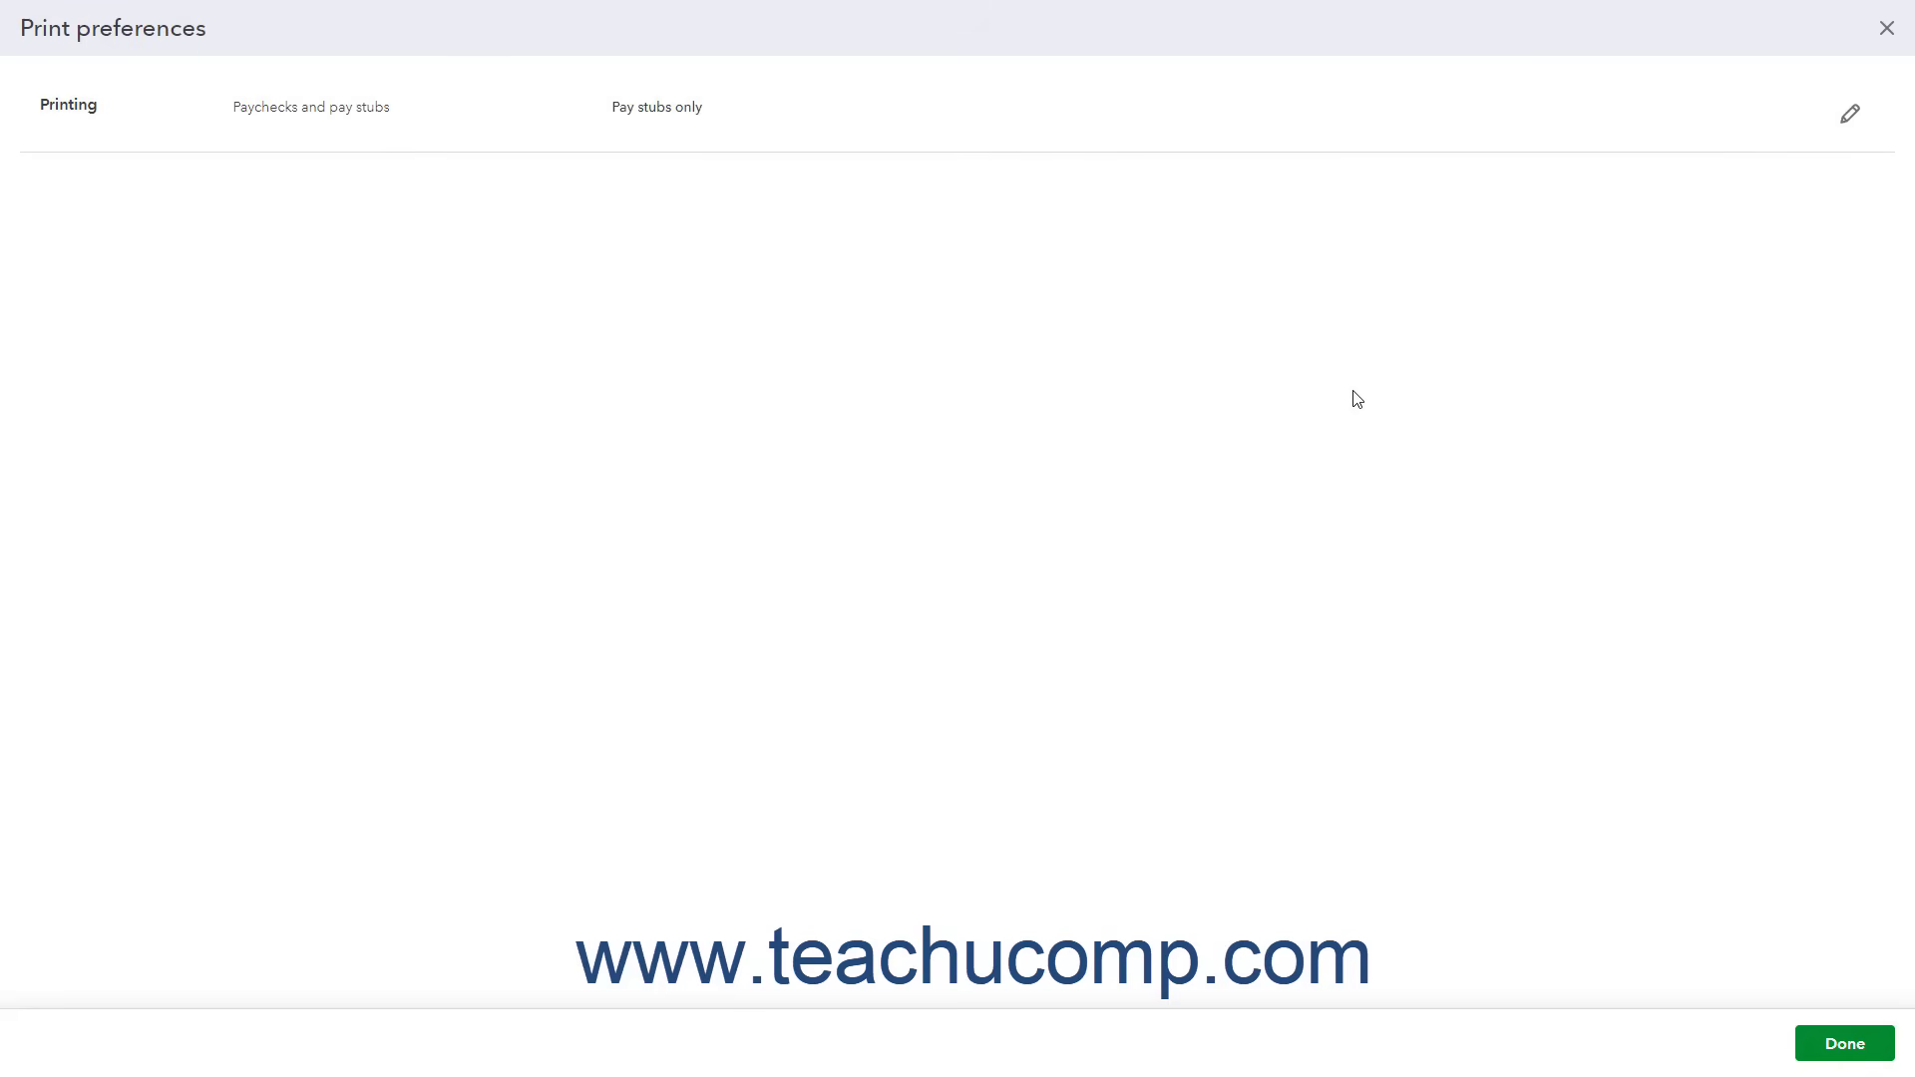
mouse_move(118, 231)
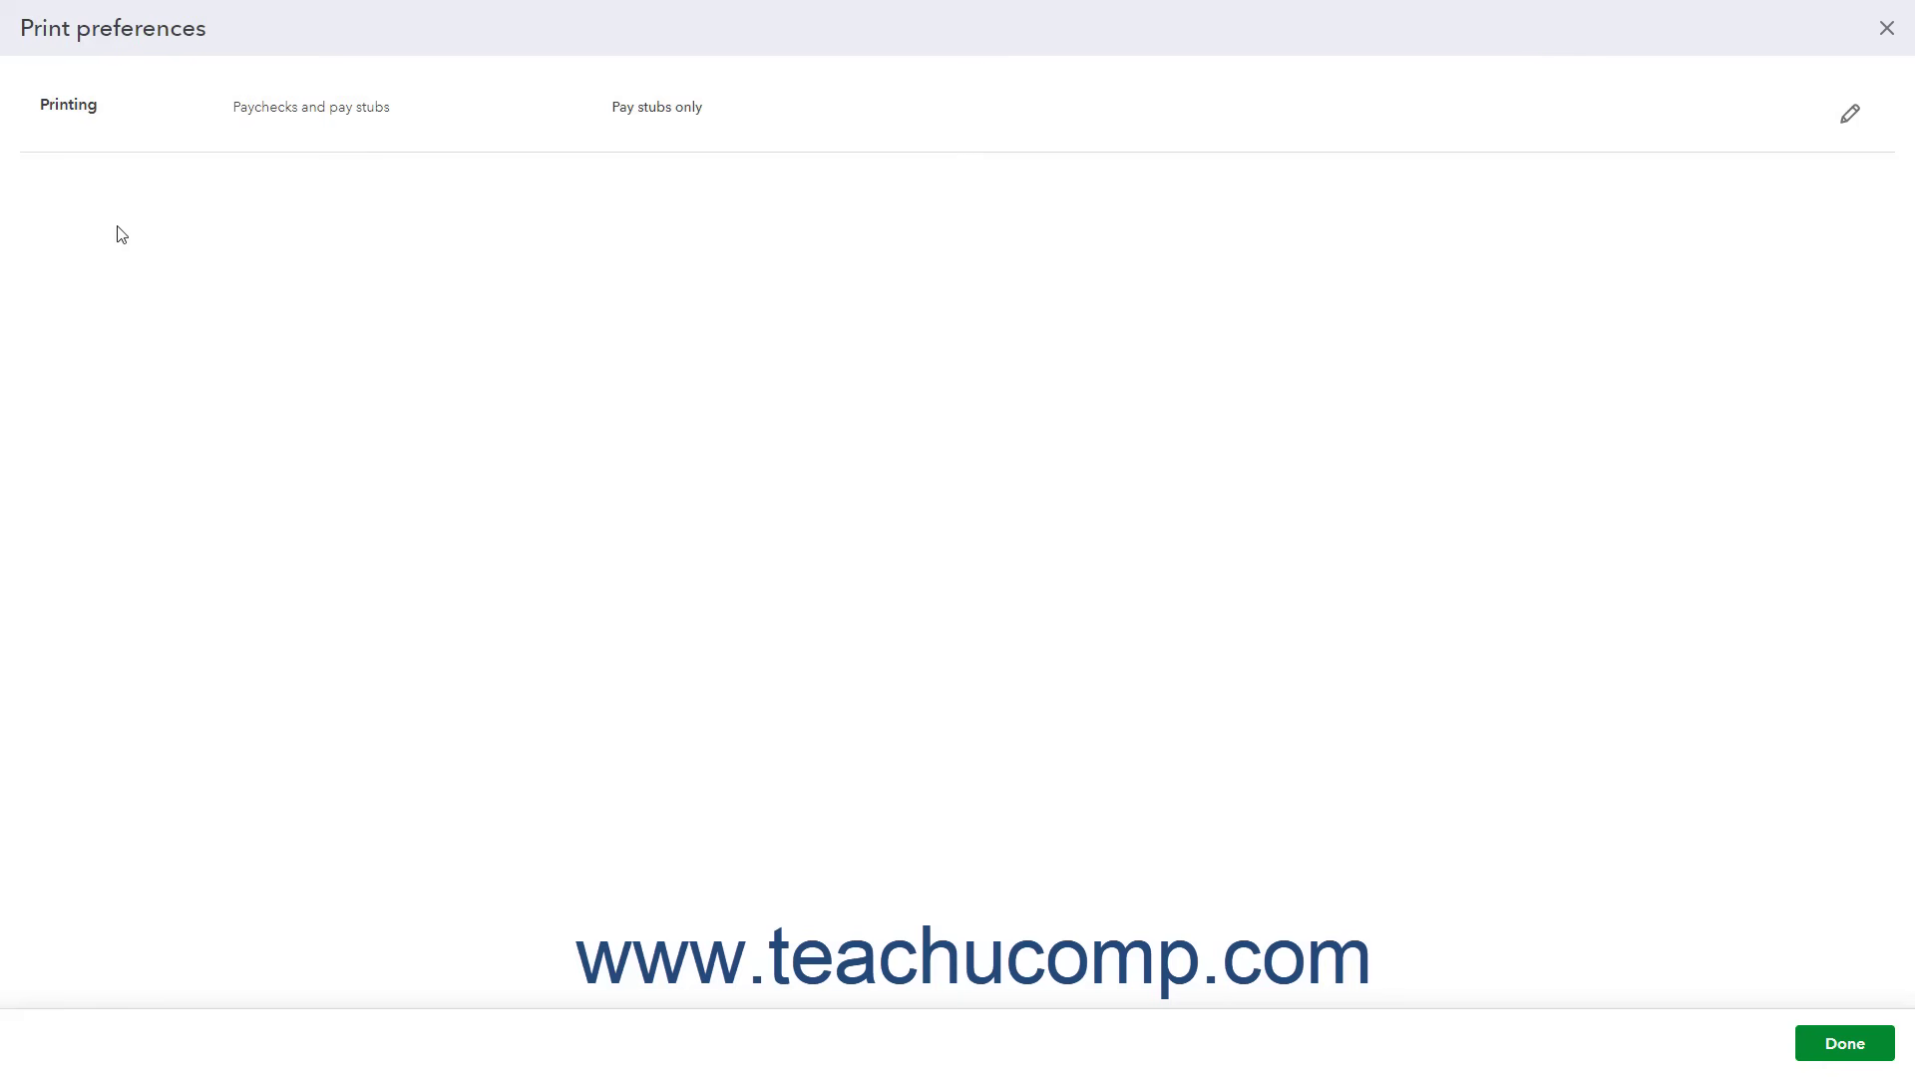
mouse_move(1795, 180)
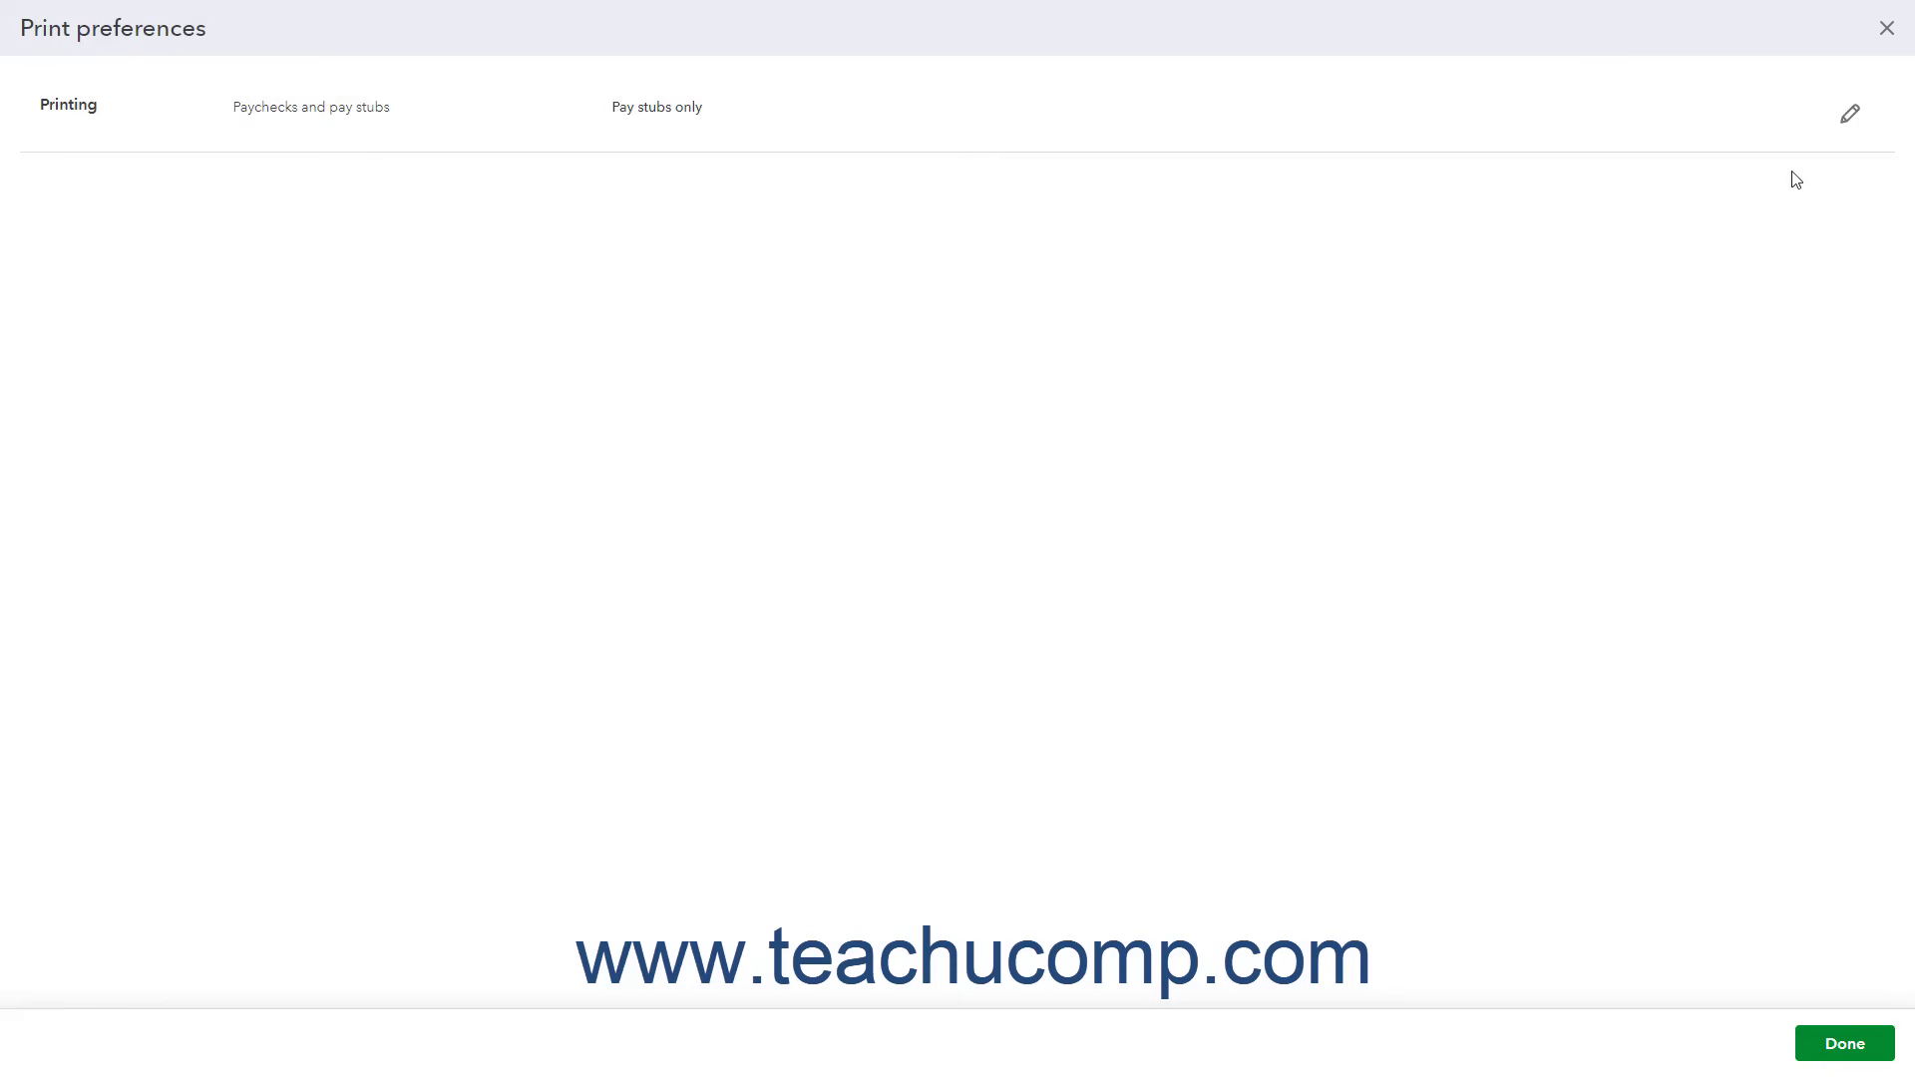
left_click(1849, 111)
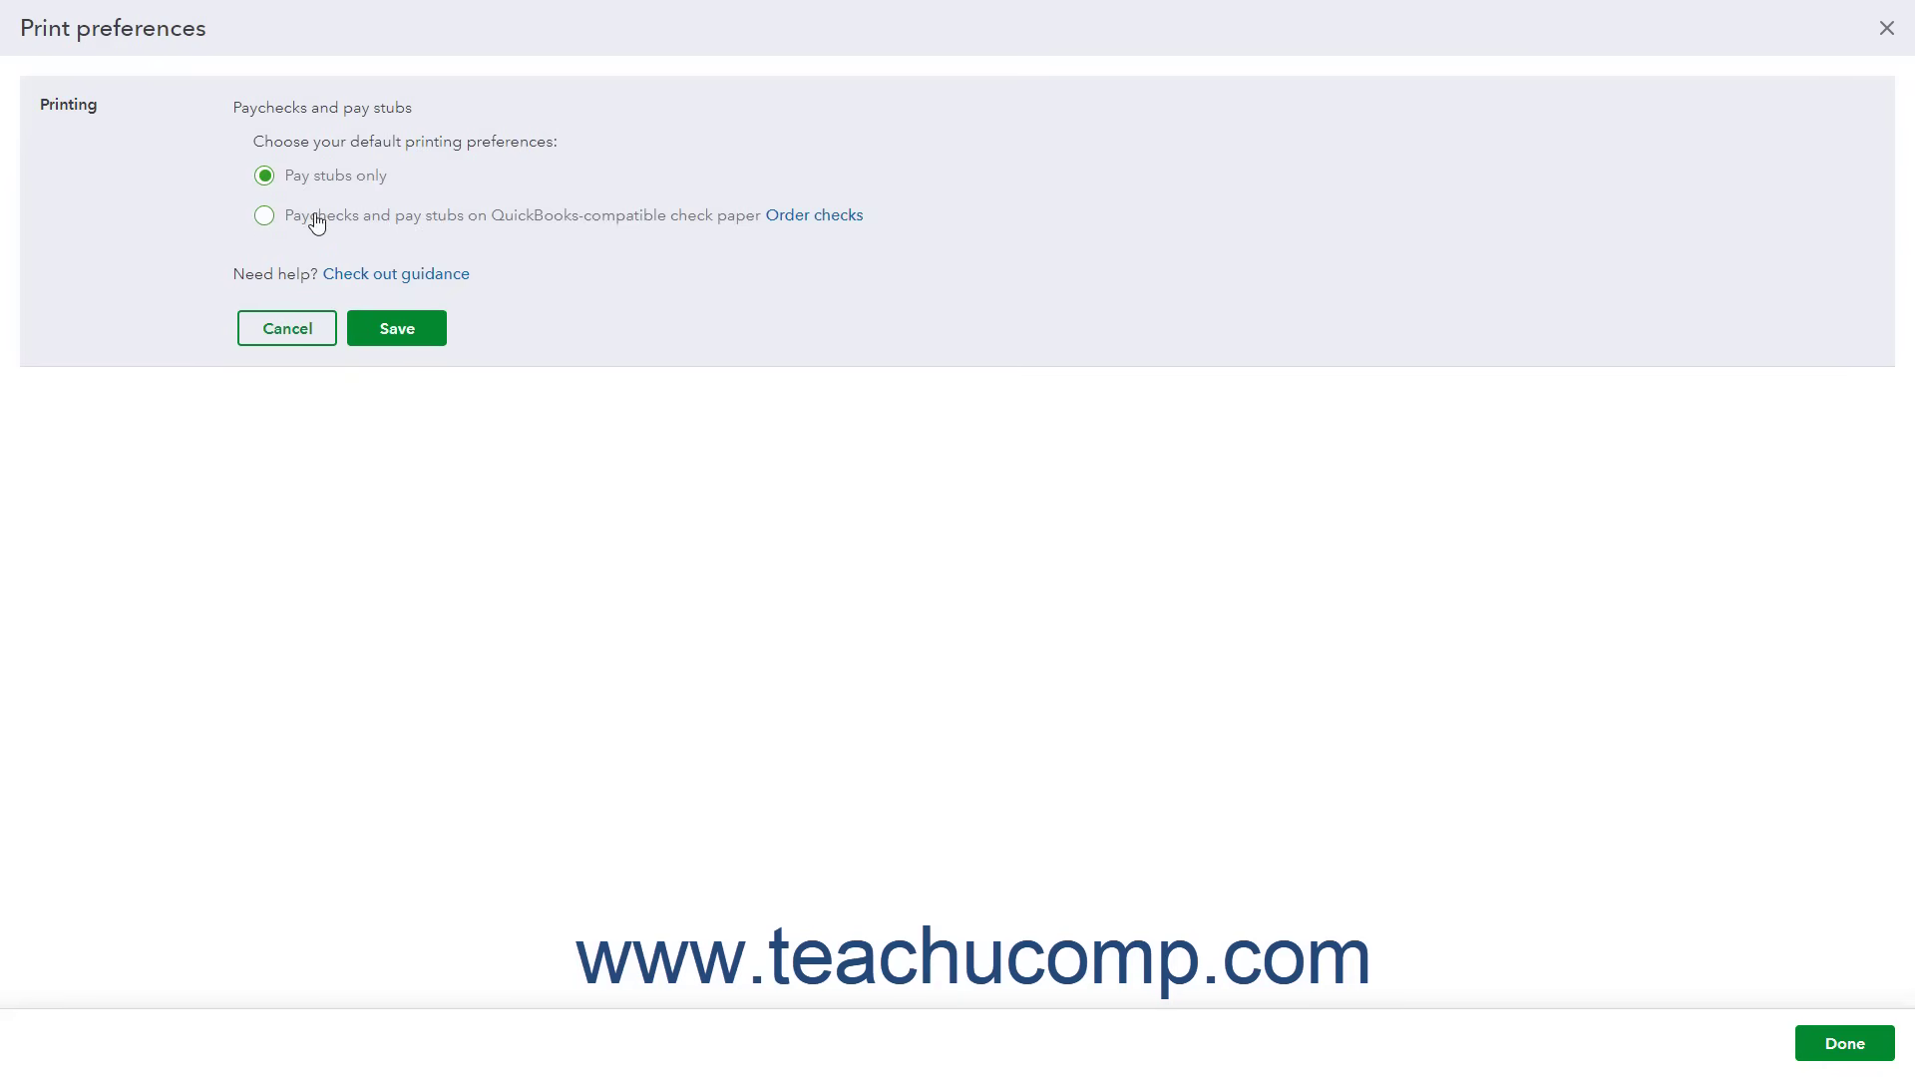
left_click(263, 216)
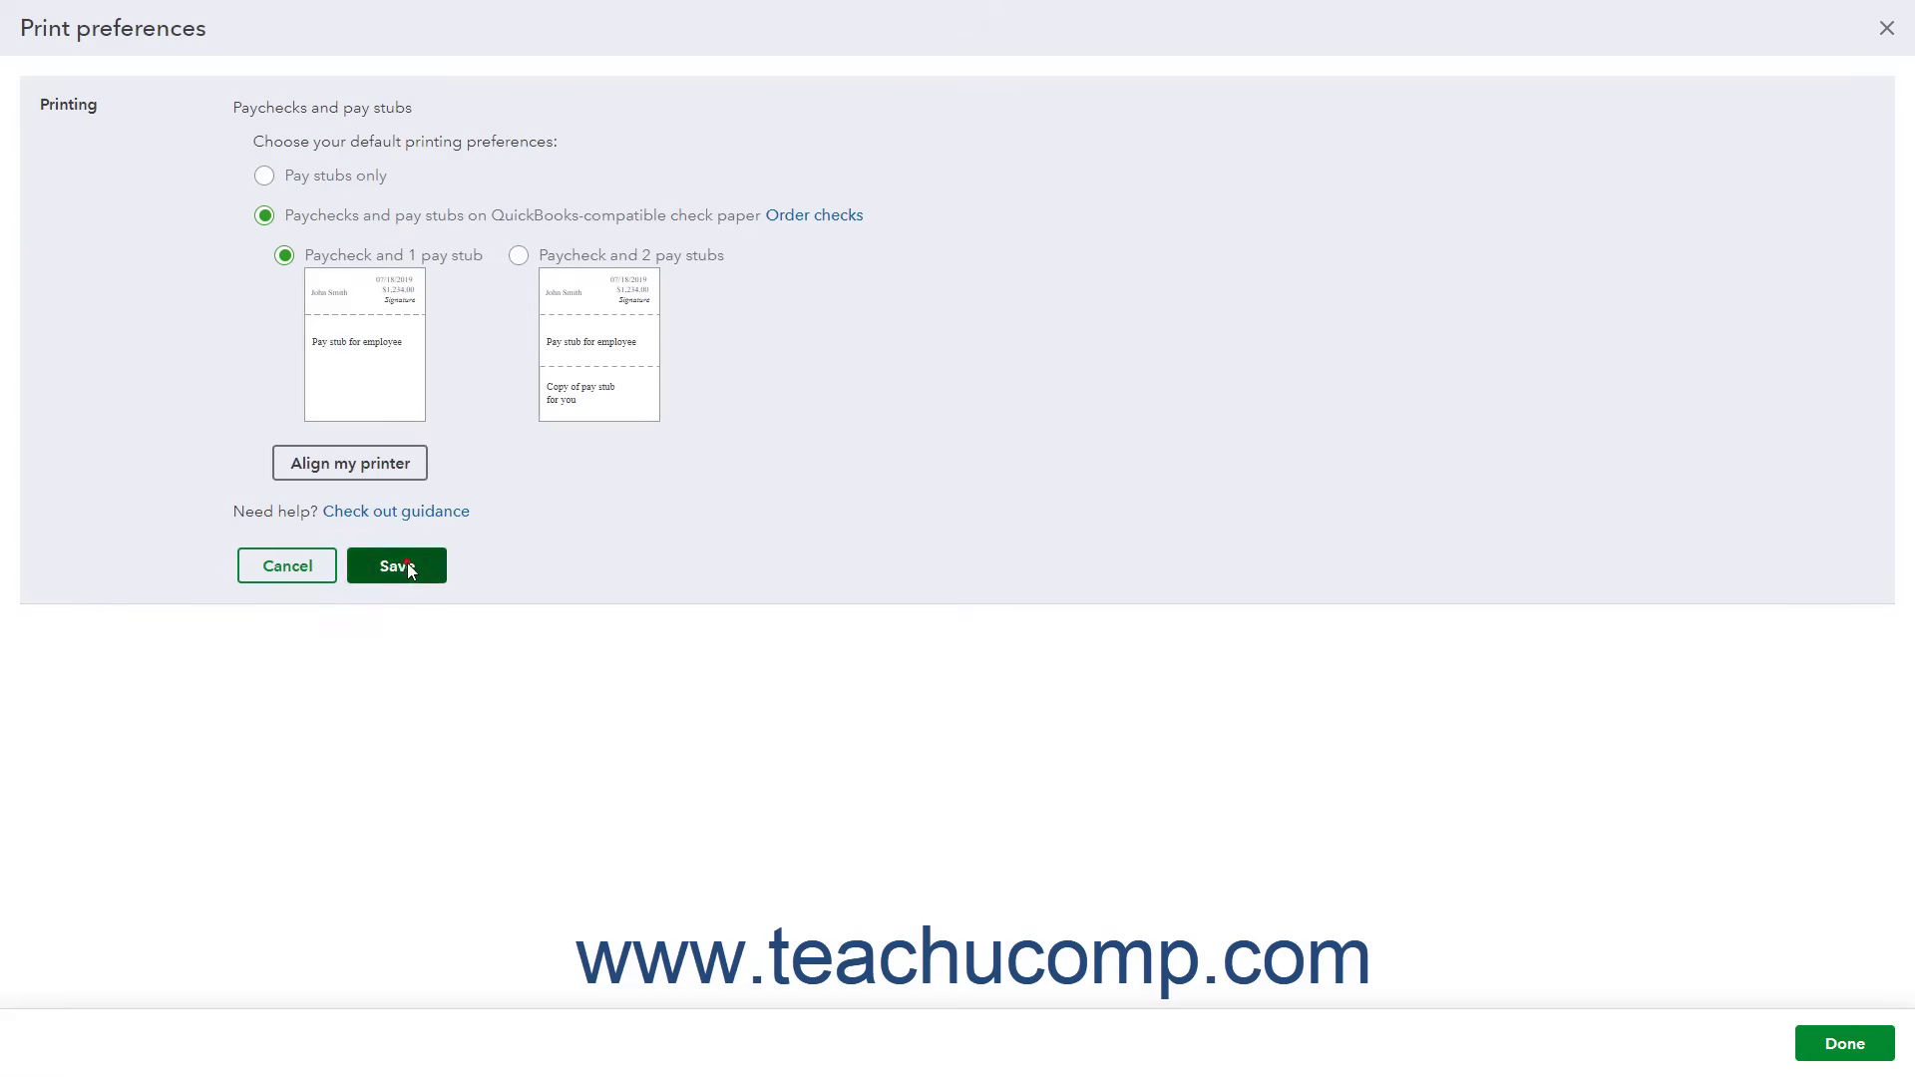
left_click(397, 567)
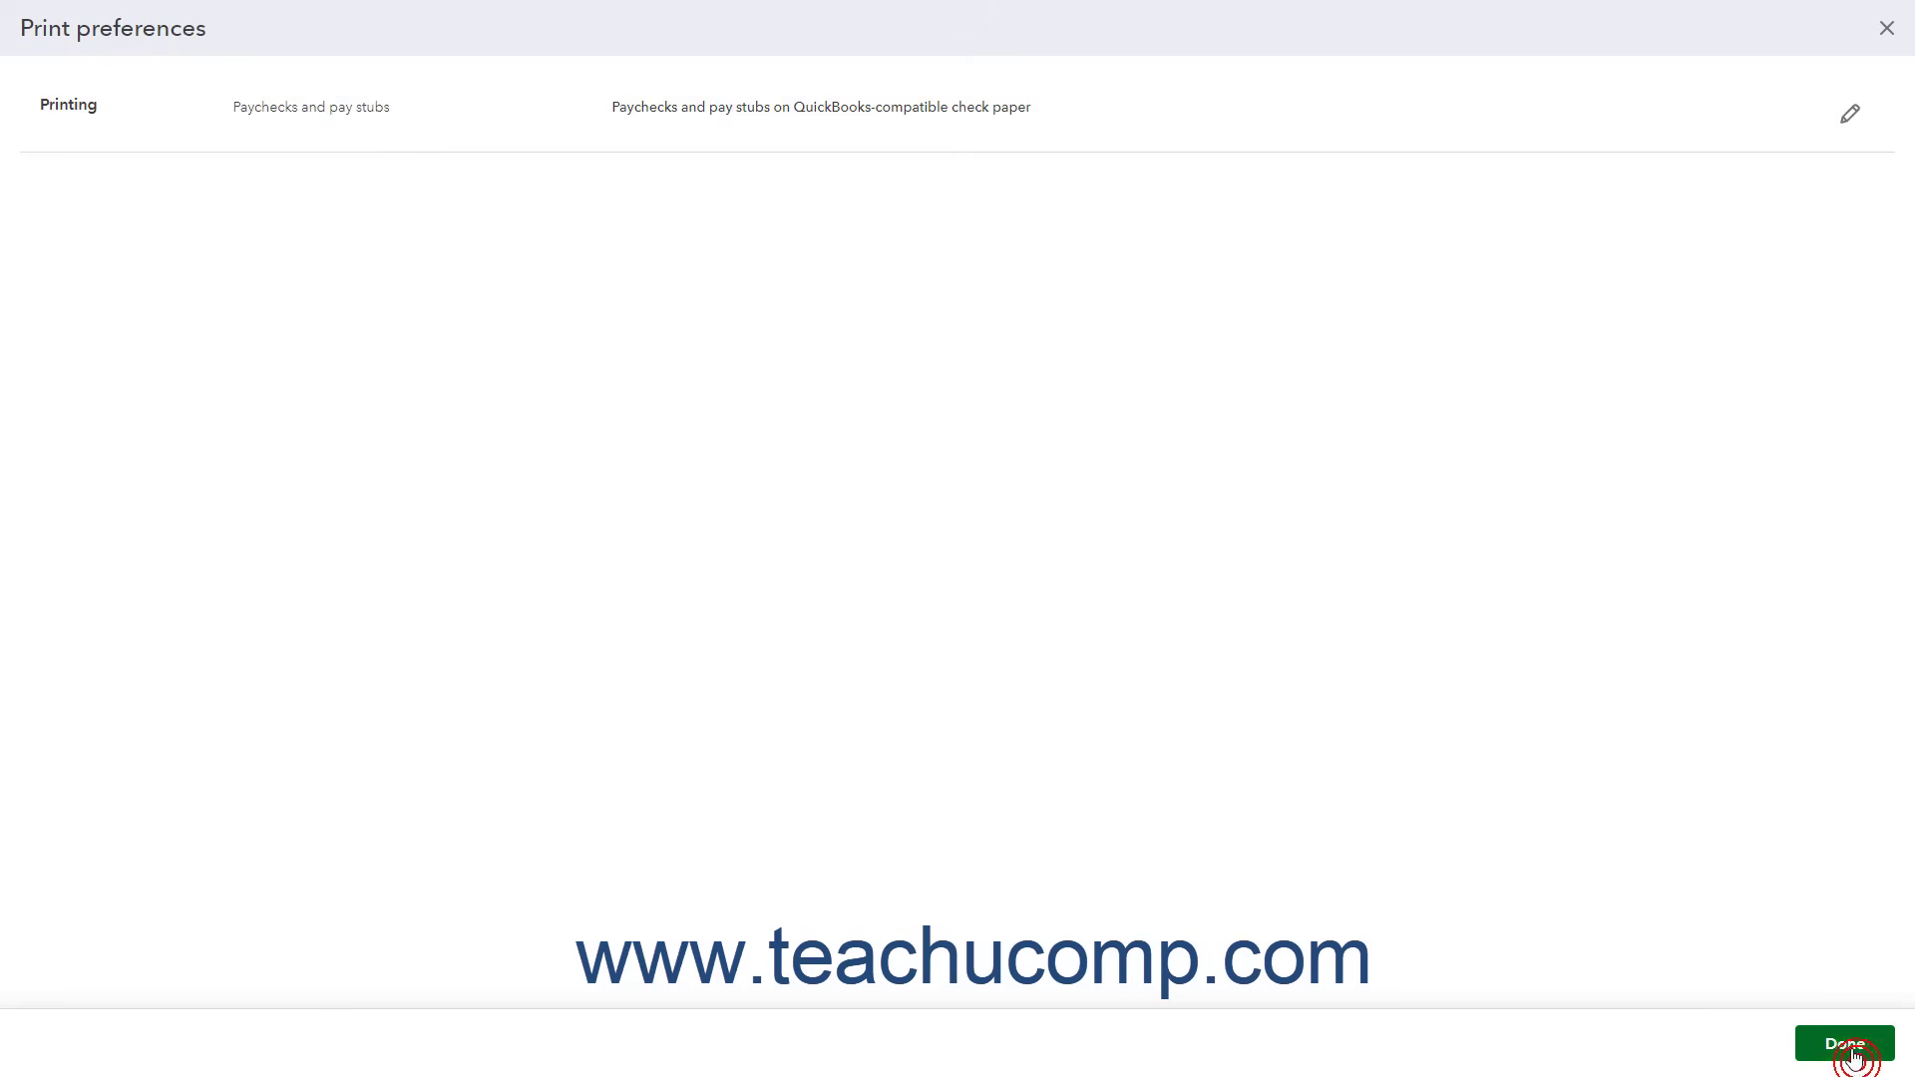
left_click(1845, 1043)
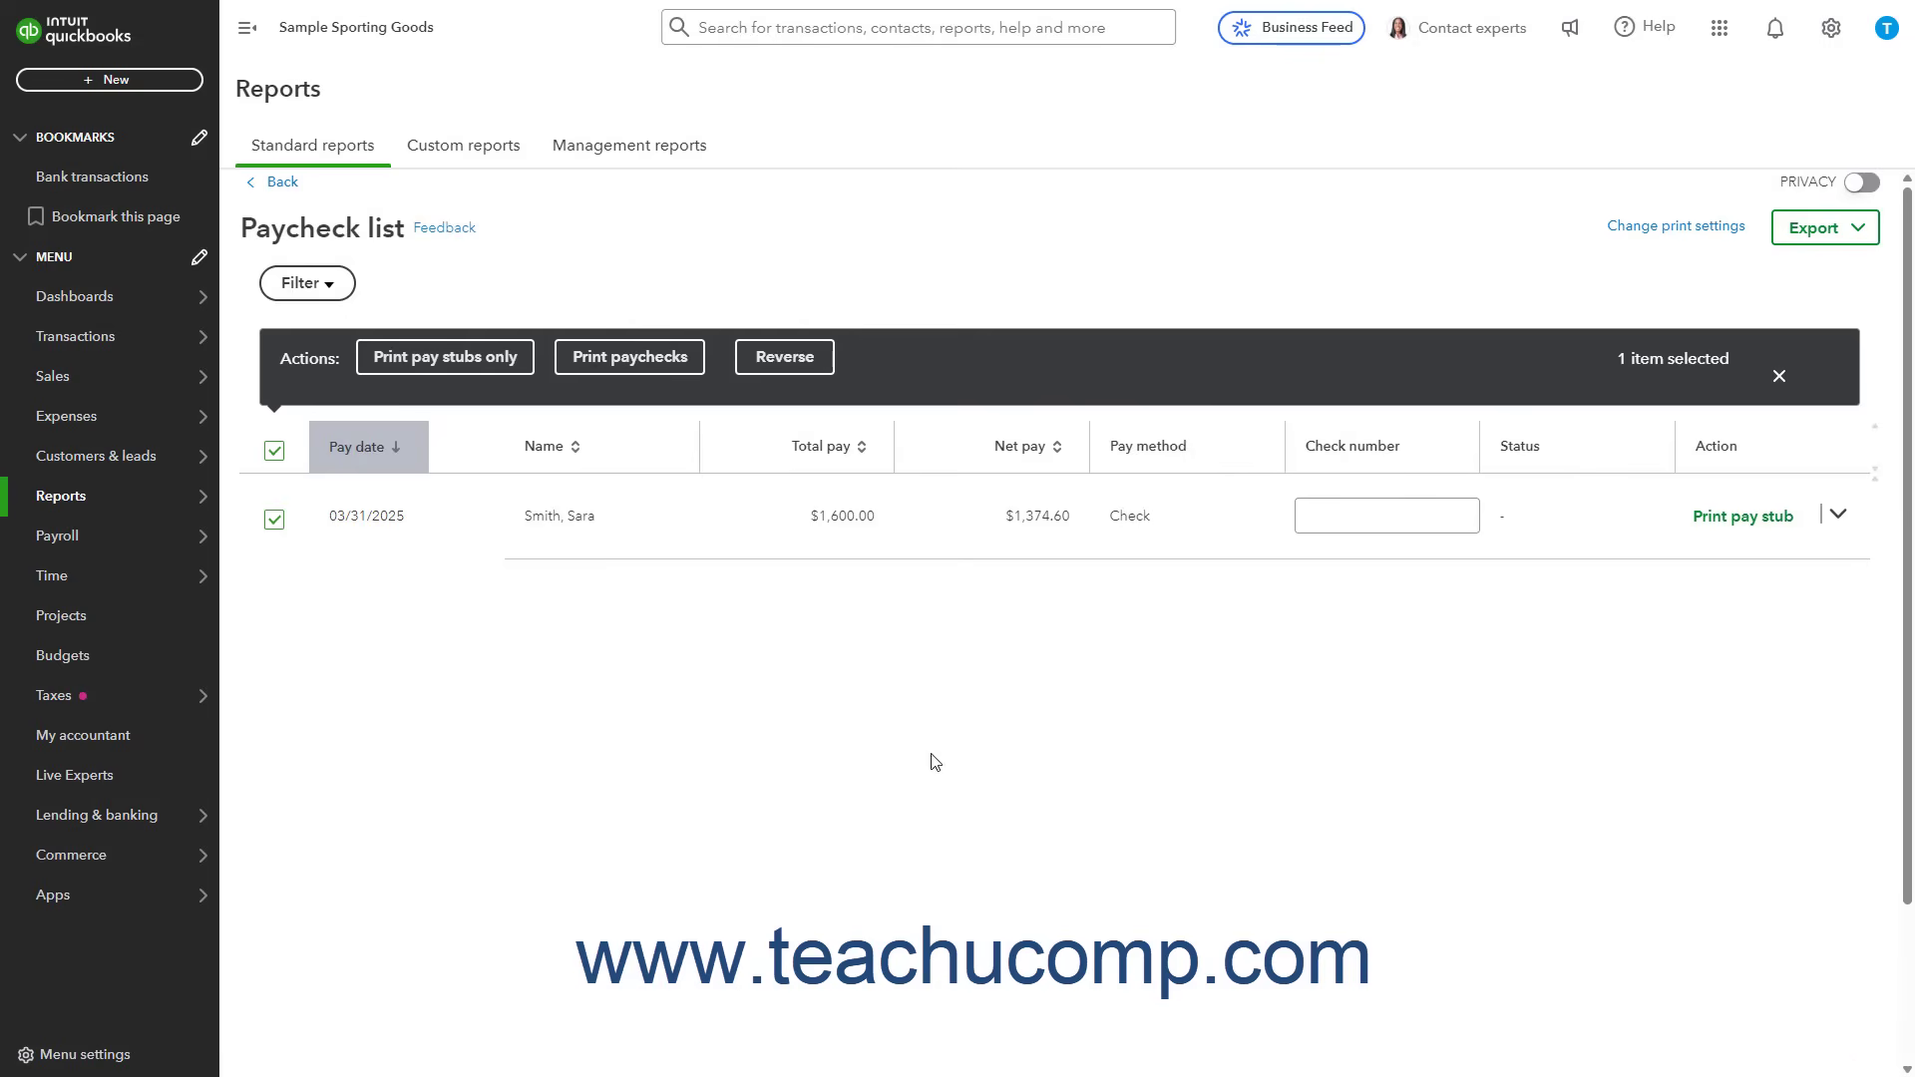
mouse_move(666, 315)
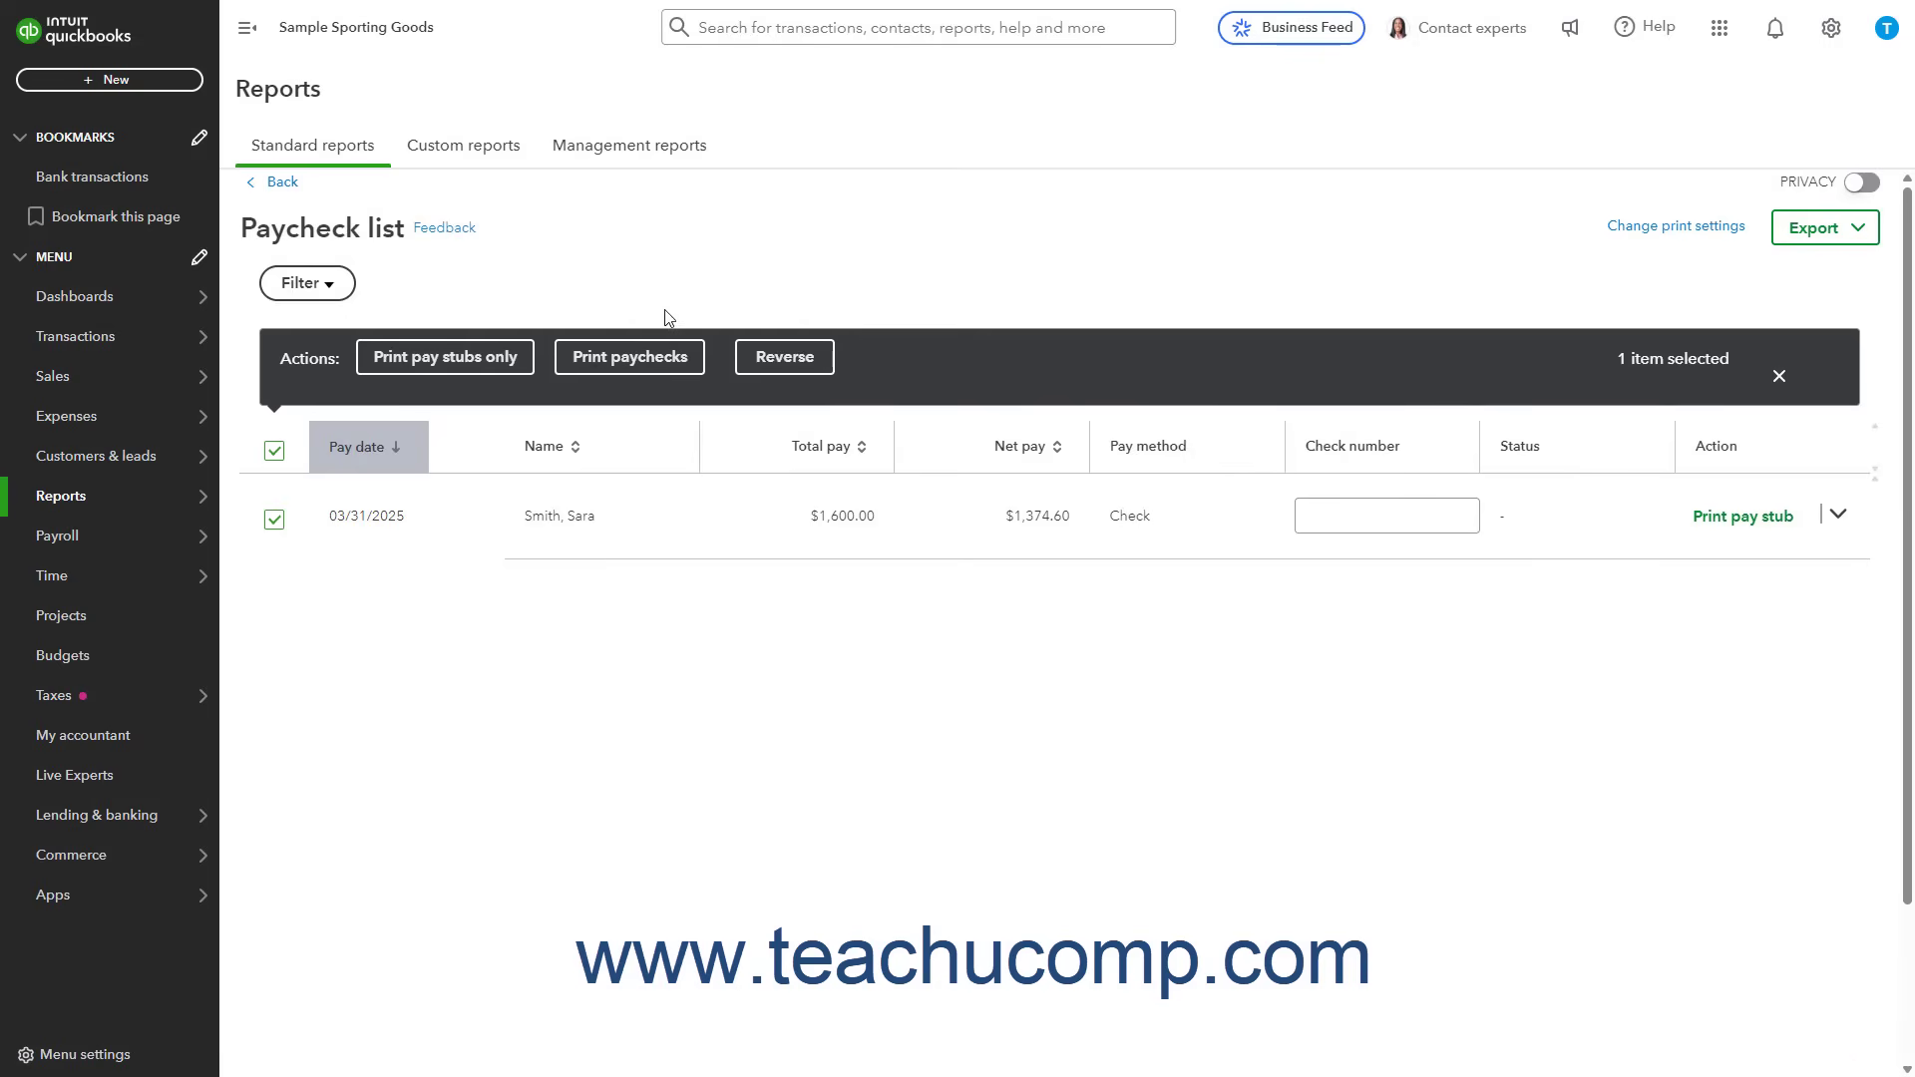